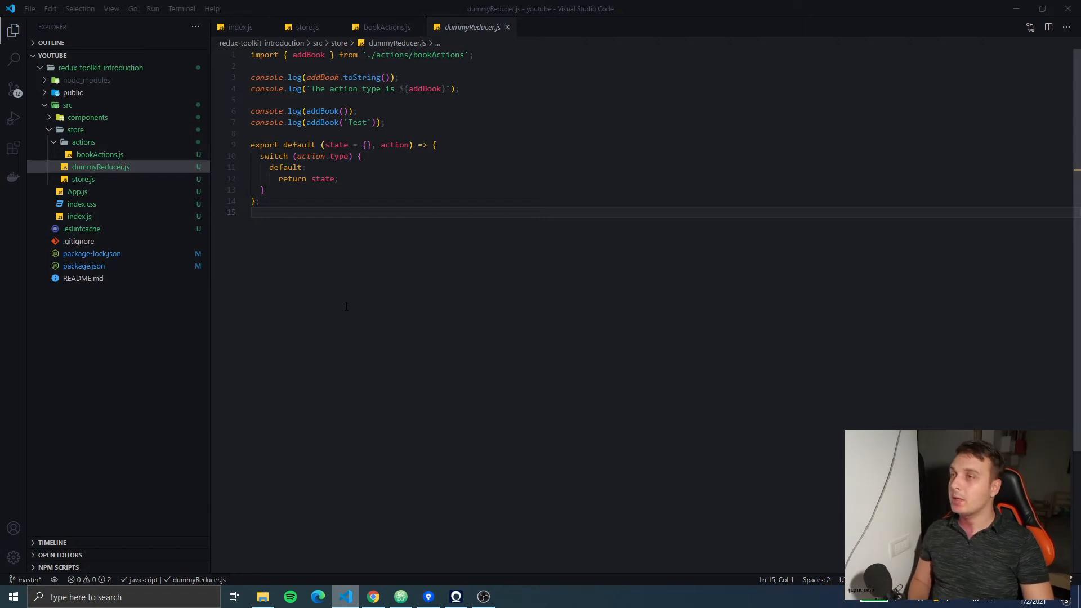
pyautogui.moveTo(418, 316)
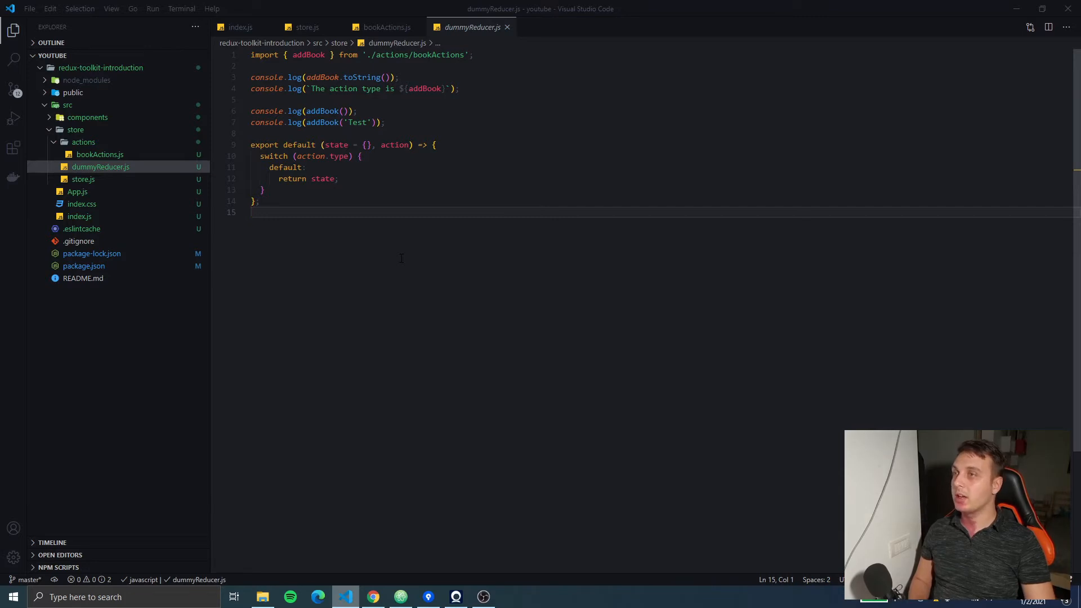
pyautogui.moveTo(141, 152)
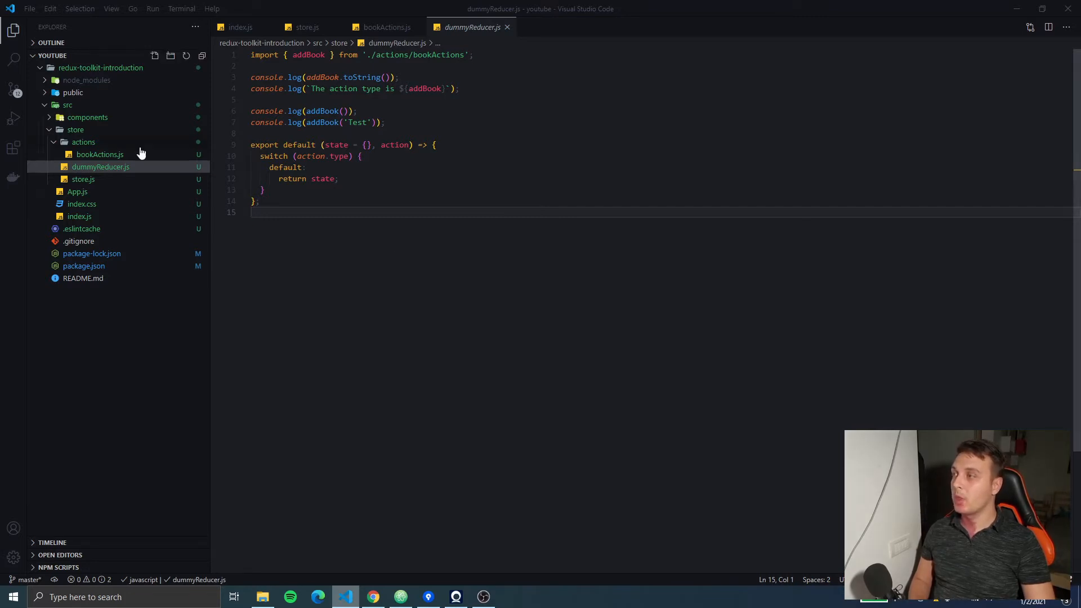
# Step: Delete dummyReducer.js to the Recycle Bin and remove its import line from store.js
pyautogui.rightClick(100, 166)
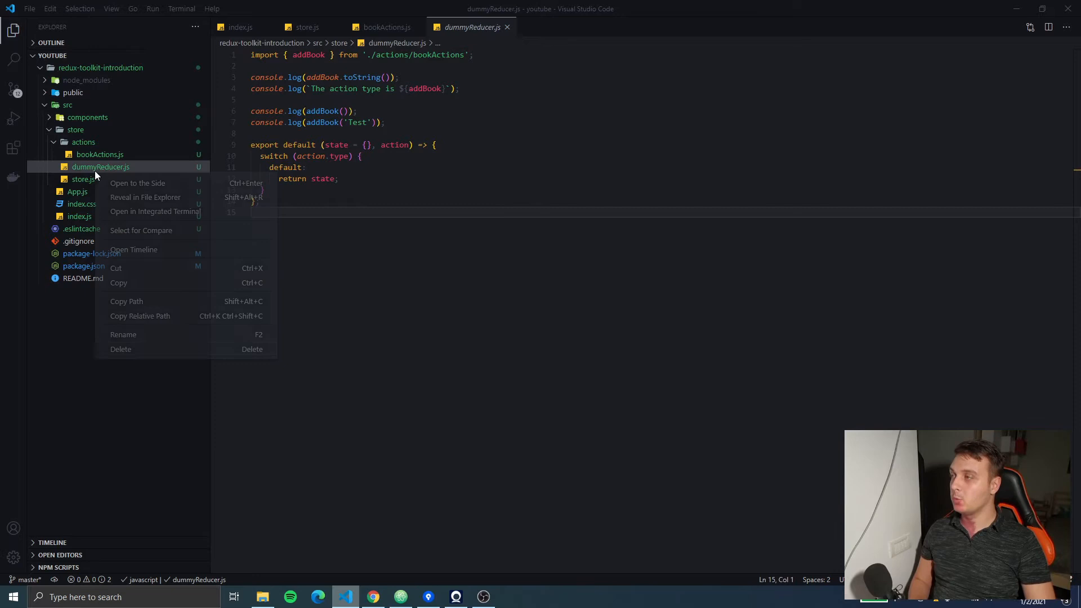
pyautogui.click(120, 349)
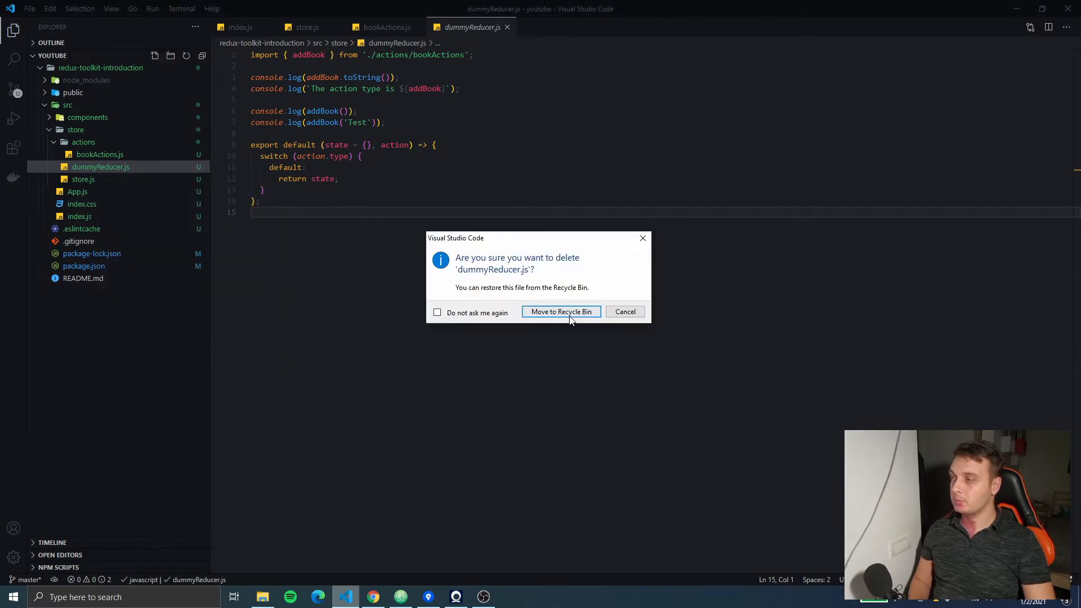
pyautogui.click(561, 312)
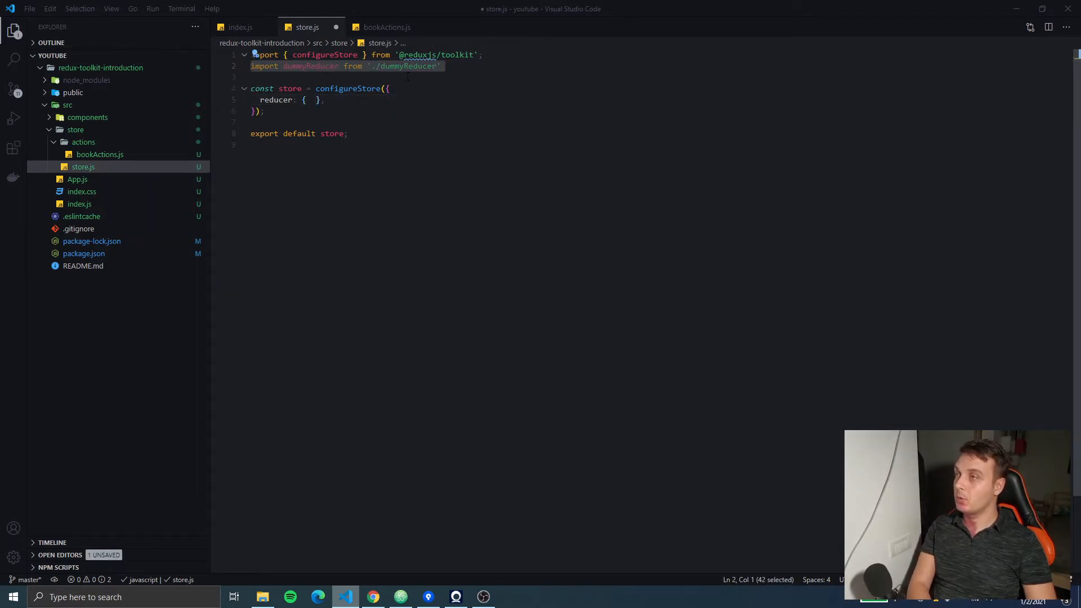
pyautogui.press('Delete')
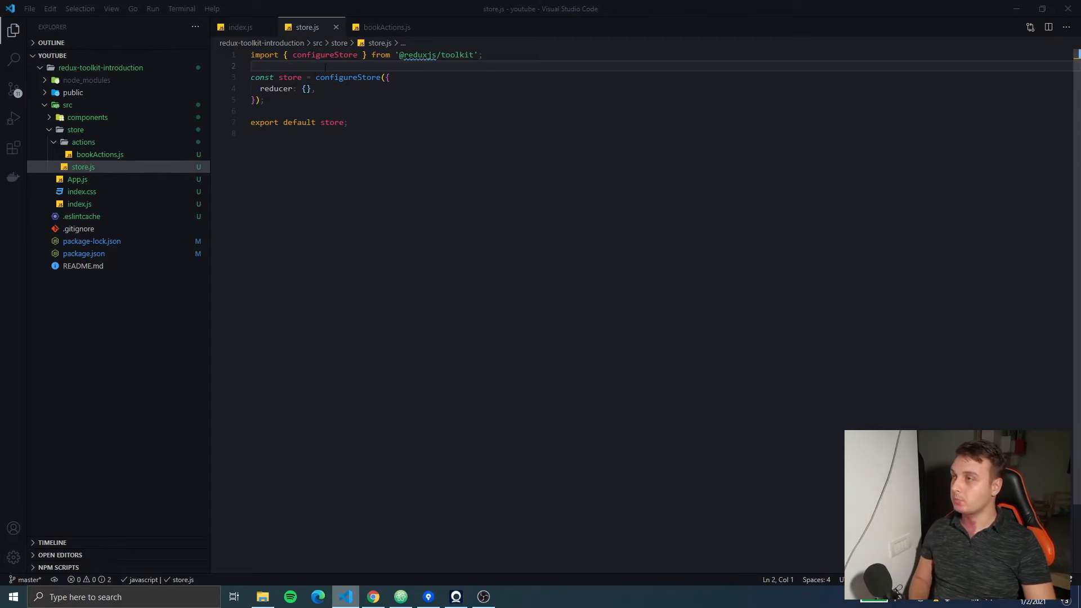
# Step: Create a reducers folder under store holding a new bookReducer.js file
pyautogui.rightClick(76, 129)
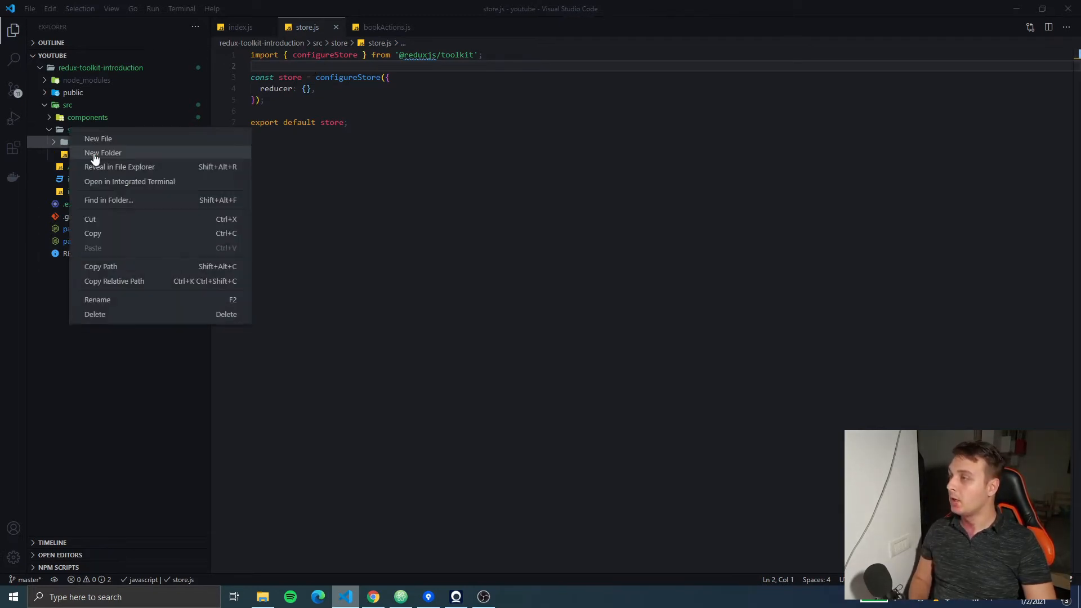
pyautogui.click(103, 152)
pyautogui.write('book')
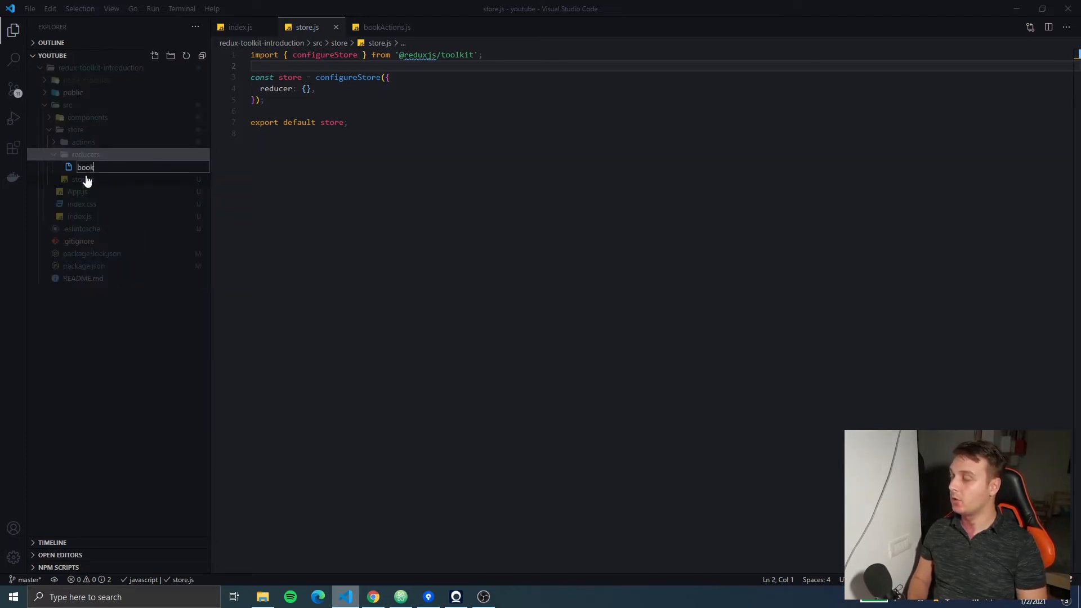
pyautogui.write('Reducer.js')
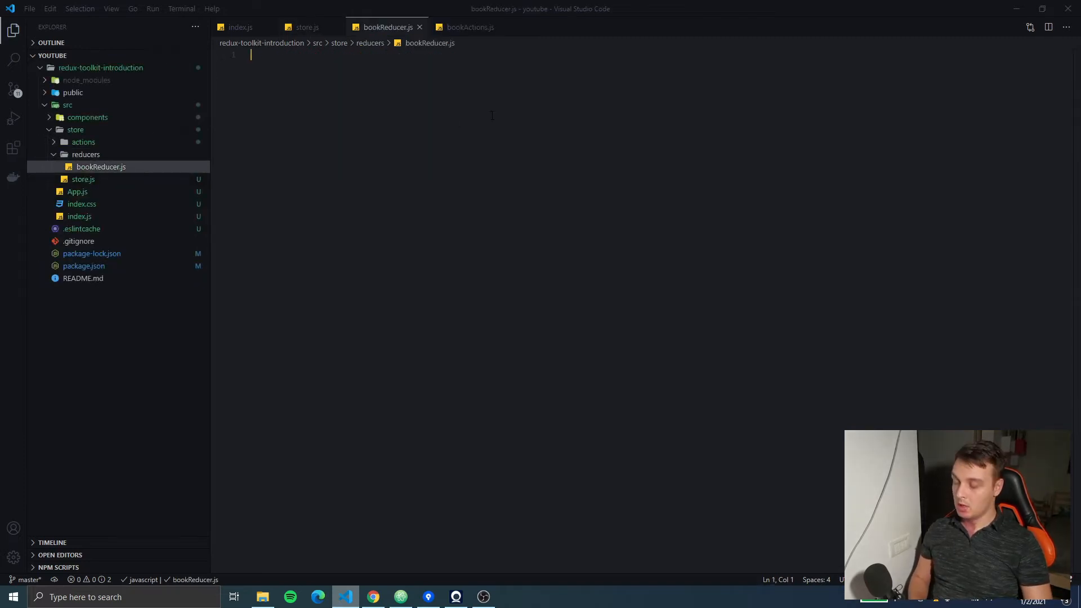
pyautogui.write('import {}')
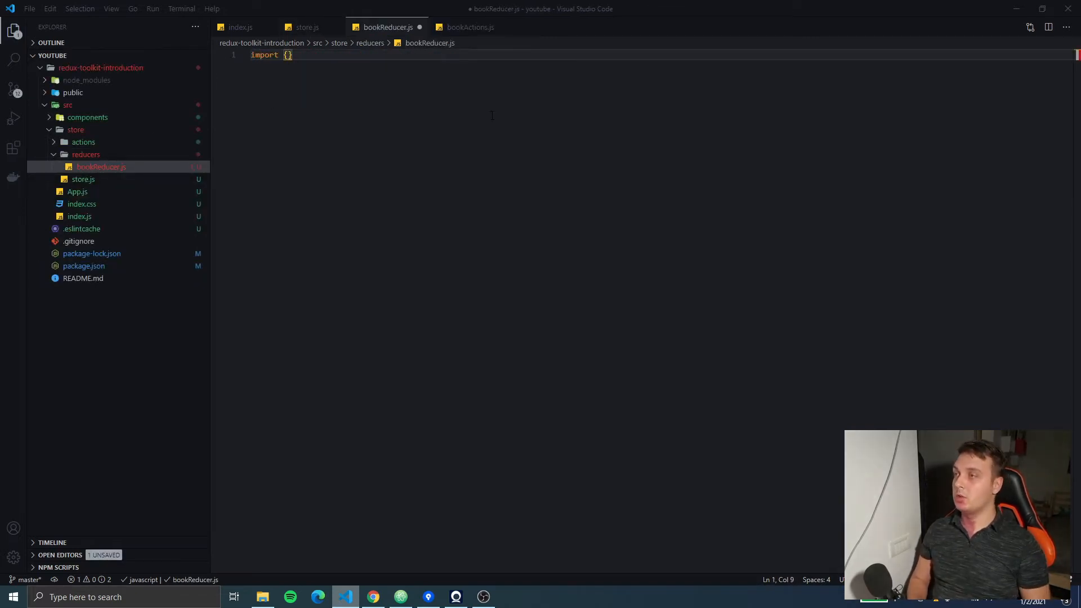
pyautogui.write('createReducer')
pyautogui.write('const')
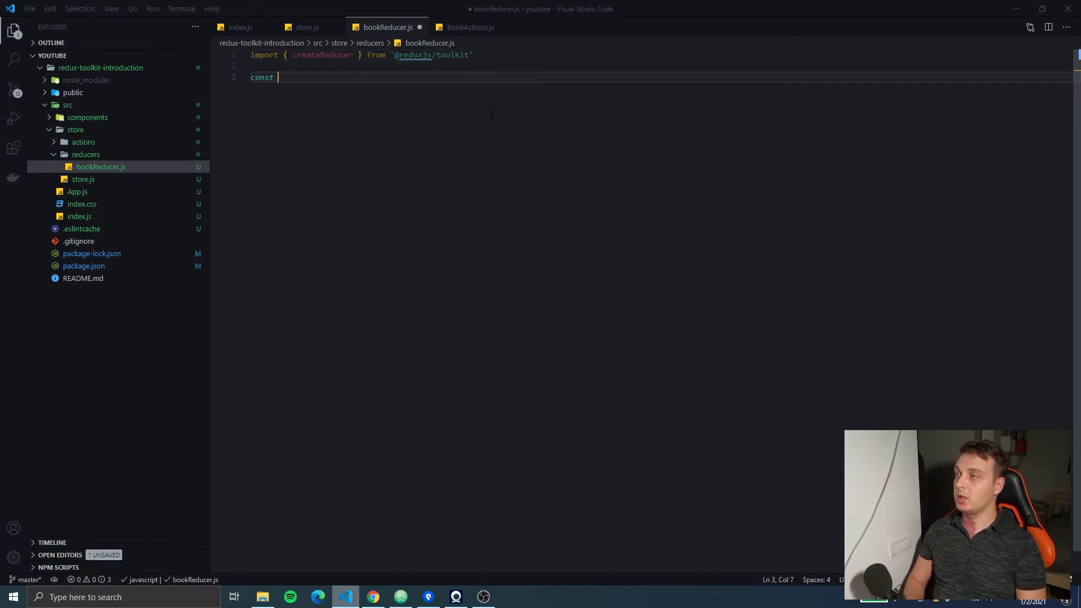
pyautogui.write('bookReducer =')
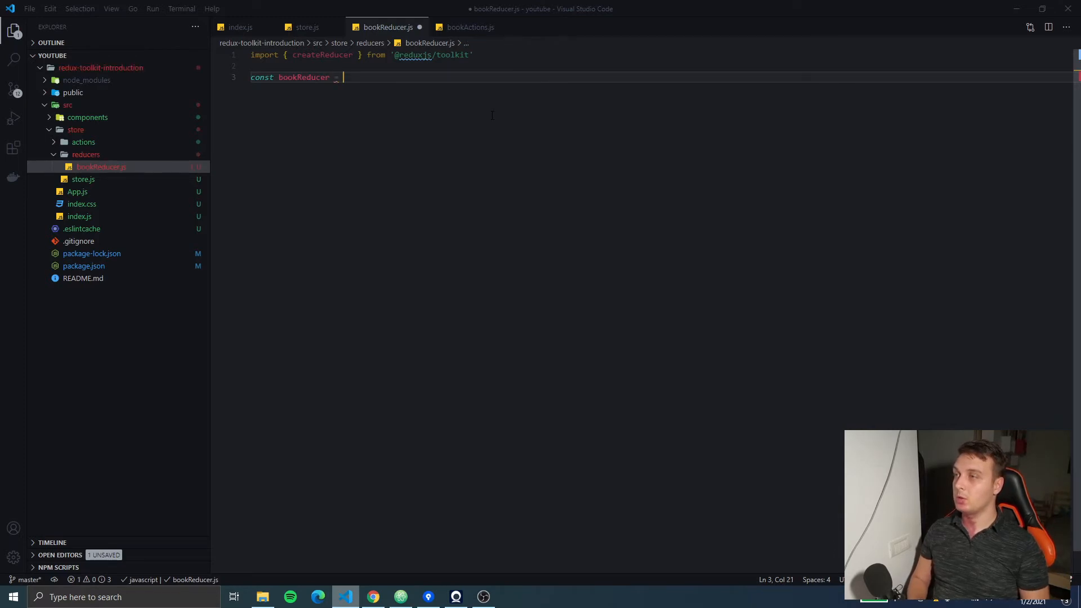
pyautogui.write('c')
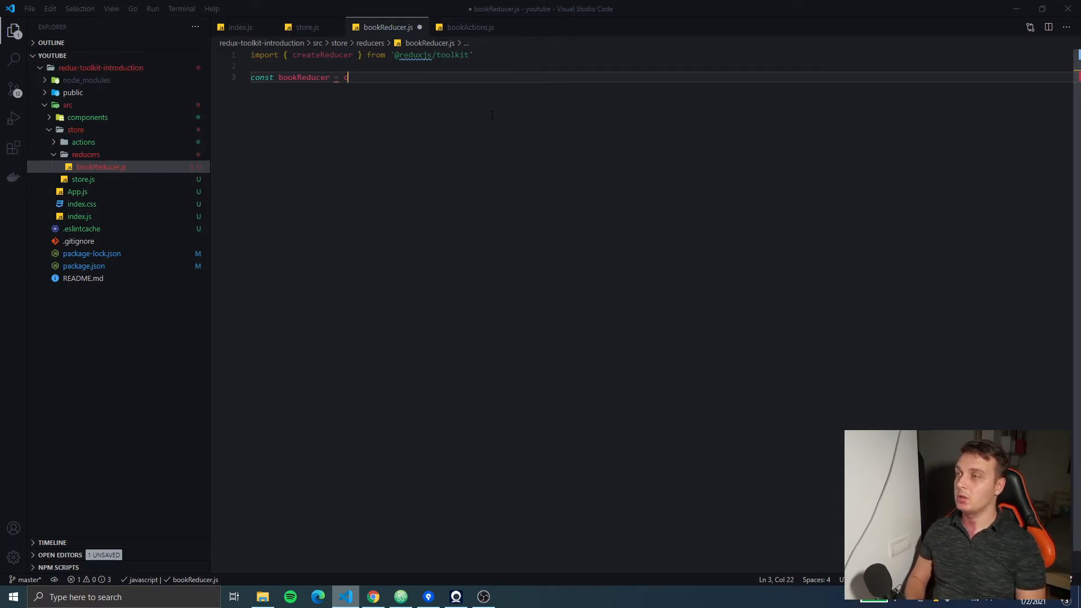
pyautogui.write('reateReducer()')
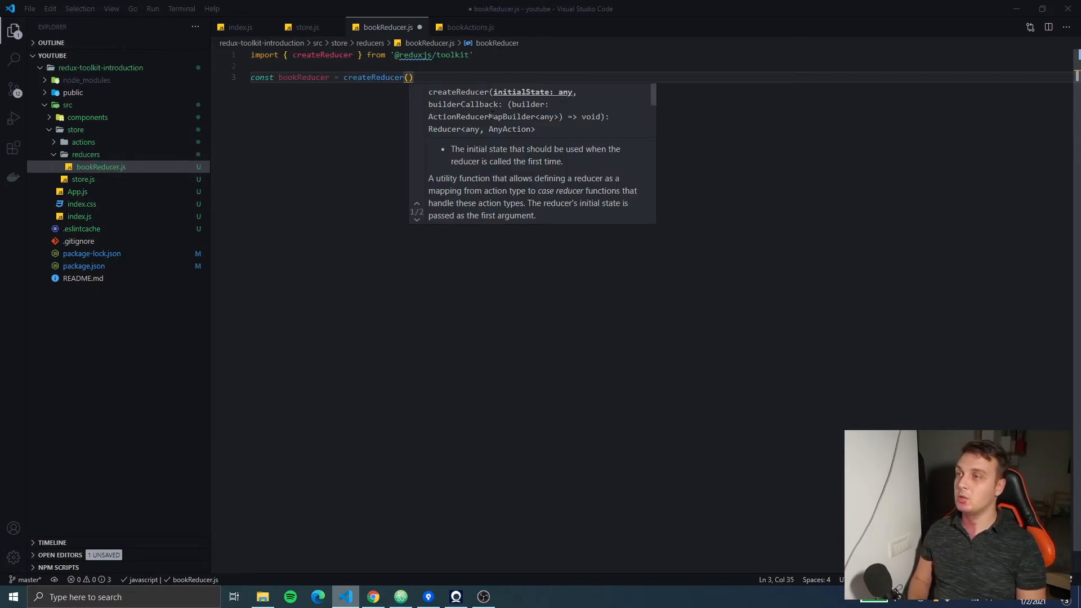
pyautogui.write('initialState')
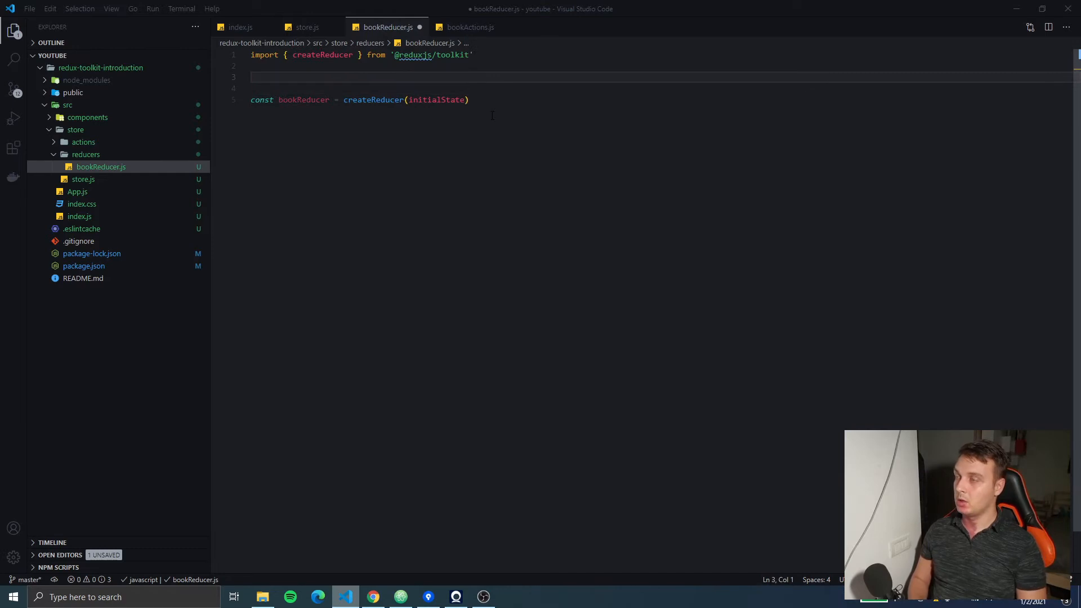
# Step: Define const initialState with an empty books array above the reducer
pyautogui.write('const initialState = {')
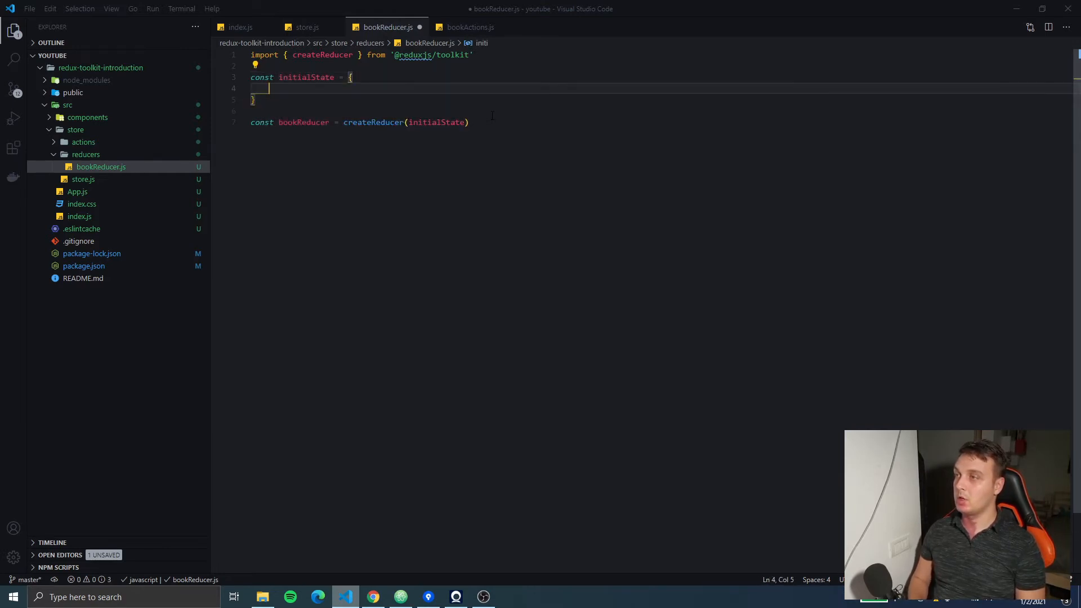
pyautogui.write('books :')
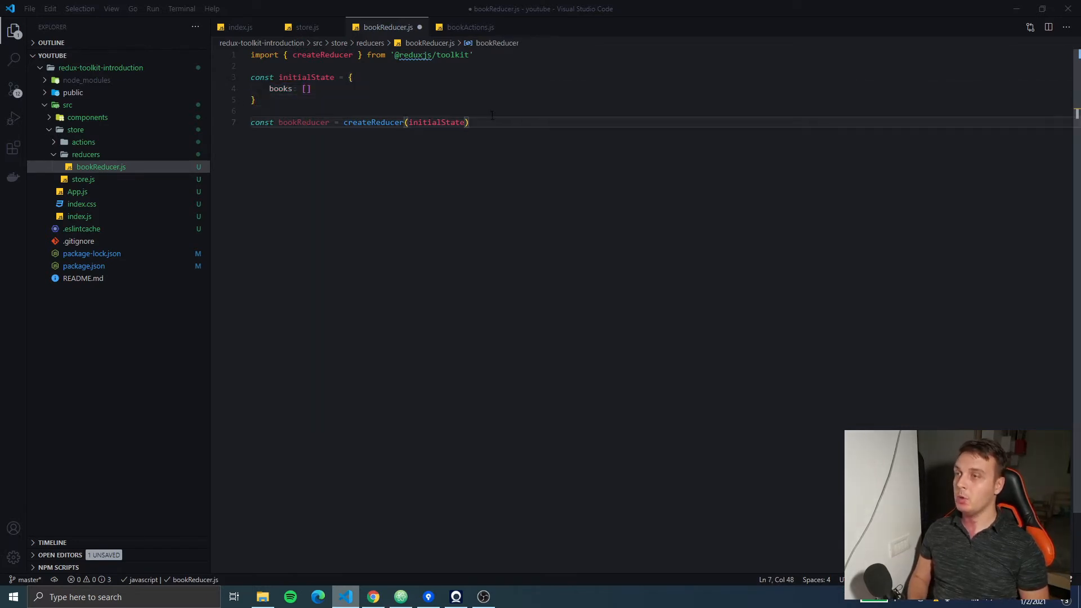
pyautogui.write(', {')
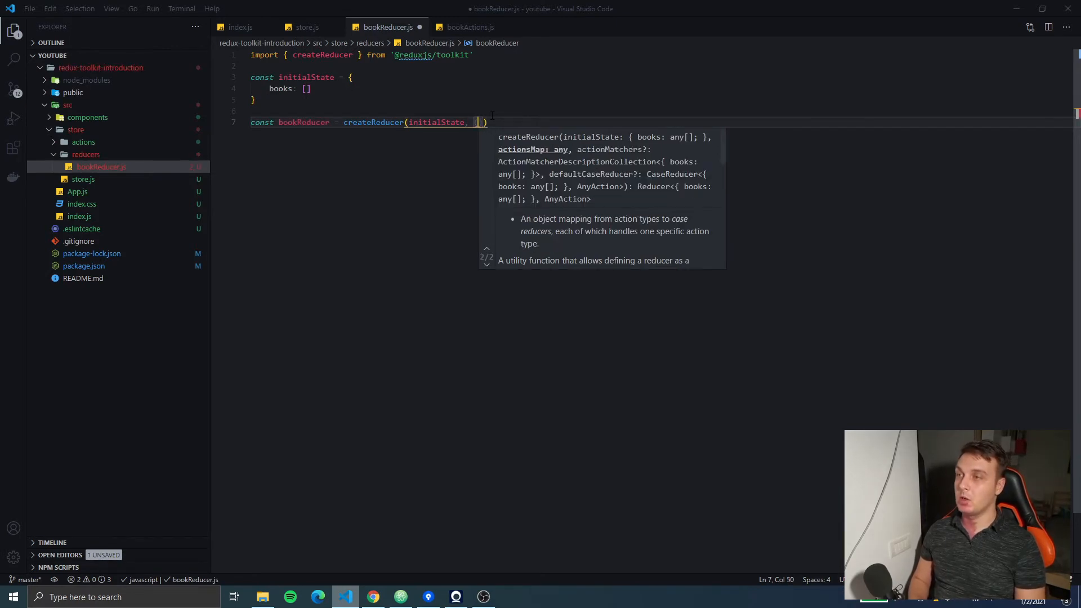
# Step: Add the builder => {} callback as createReducer's second argument
pyautogui.write('builder')
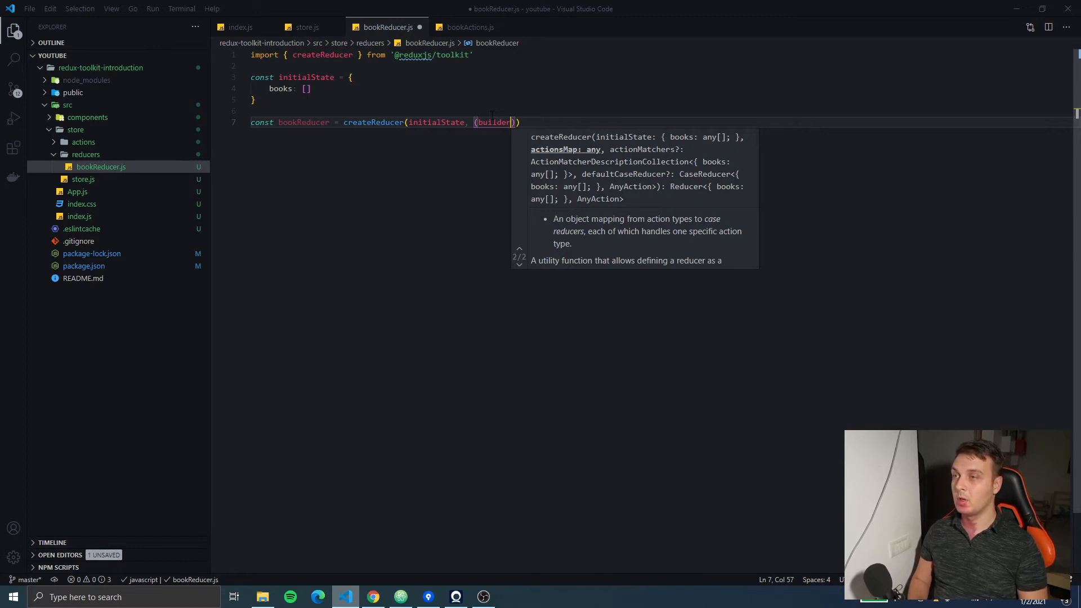
pyautogui.write('=> {}')
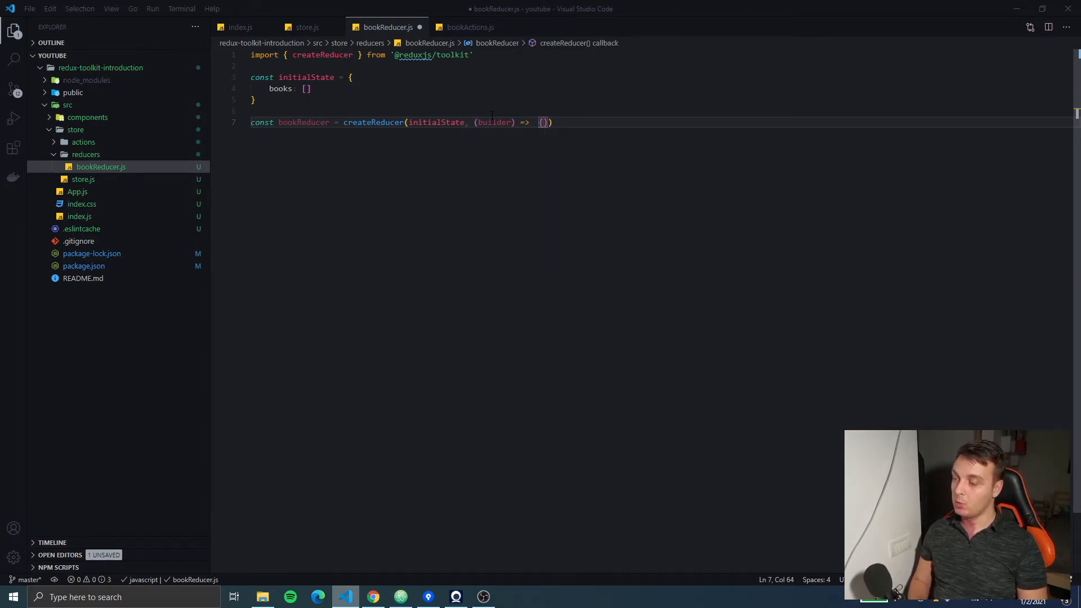
pyautogui.press('Enter')
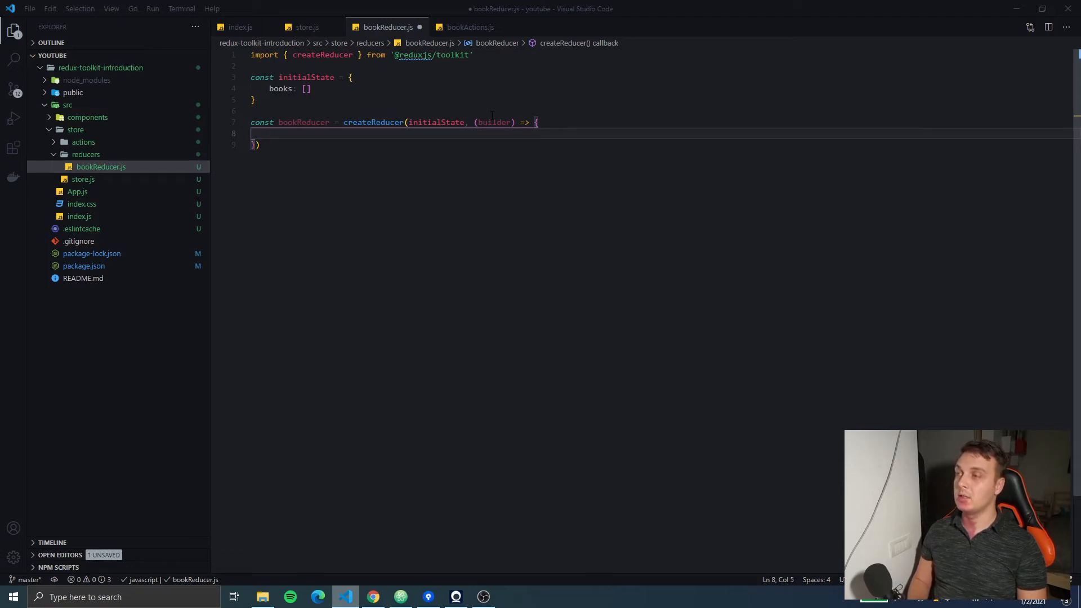
# Step: Write builder.addCase(addBook, (state, action) => {}) with an empty handler body
pyautogui.write('bu')
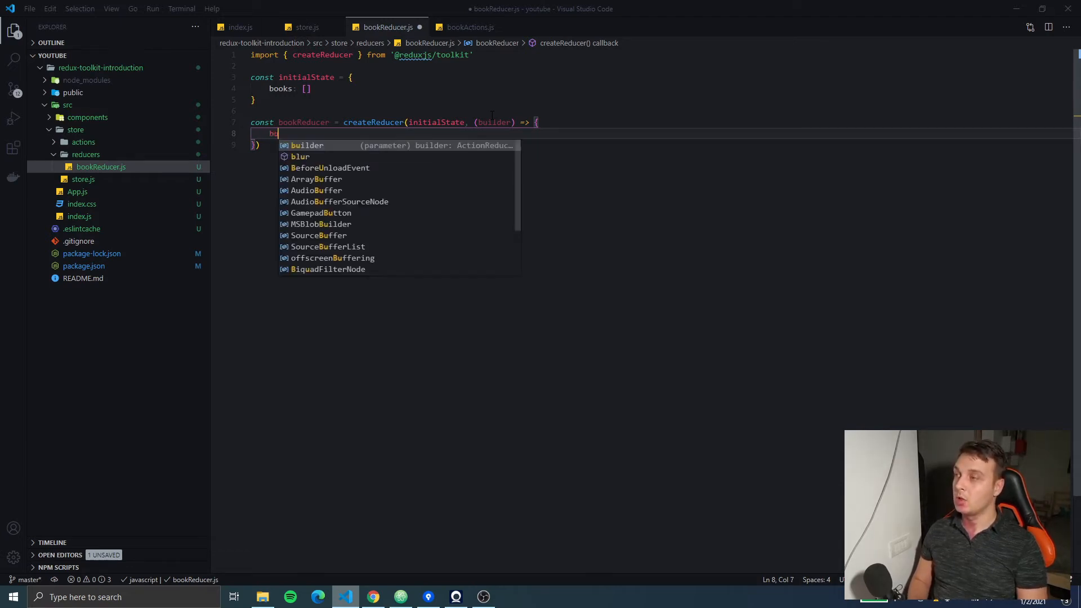
pyautogui.write('builder.addCase')
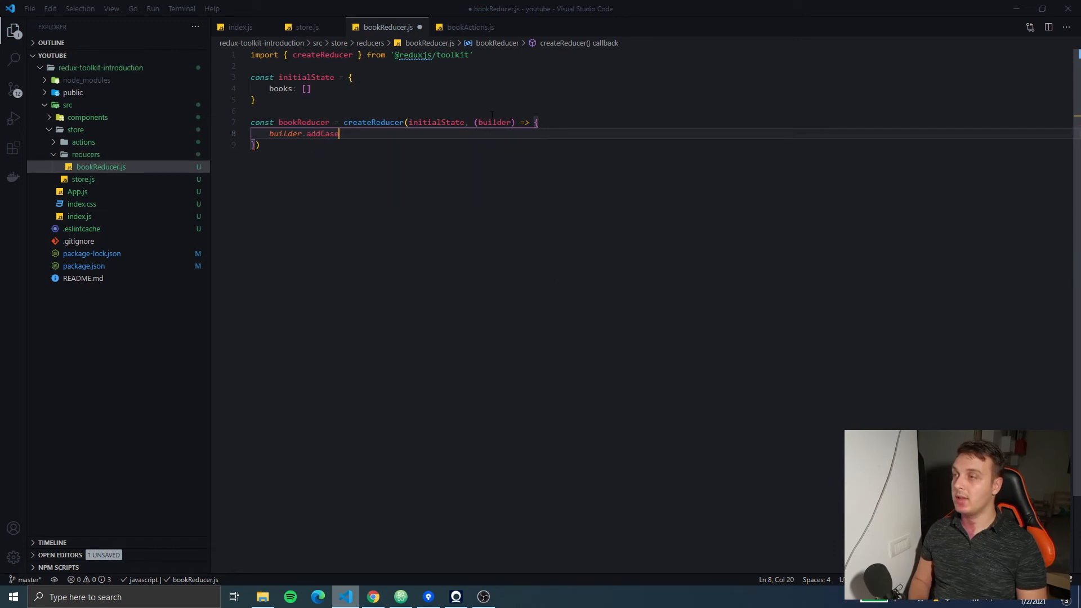
pyautogui.write('()')
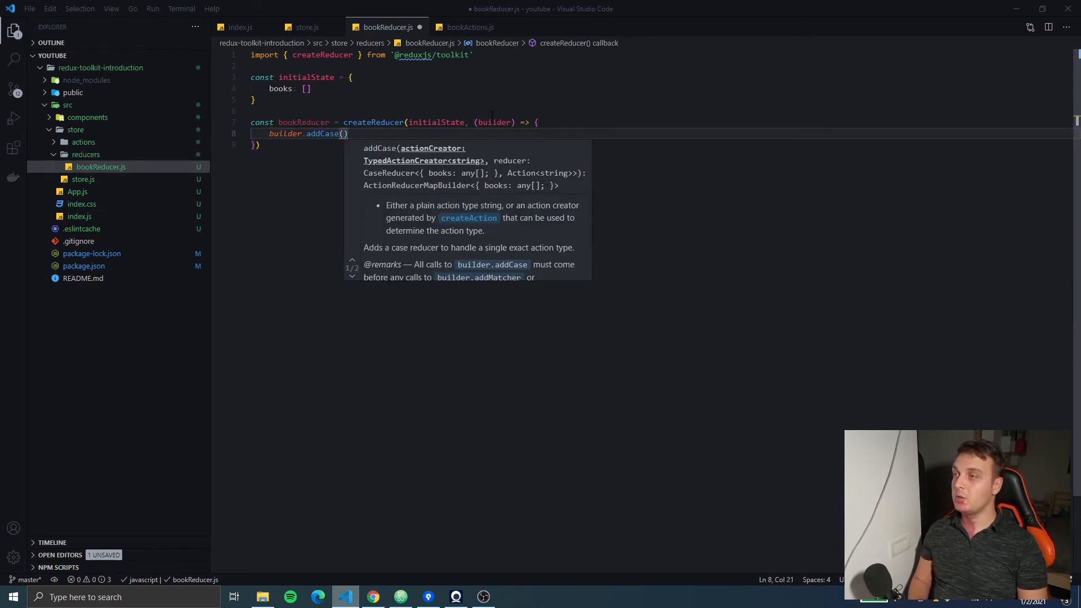
pyautogui.write('addB')
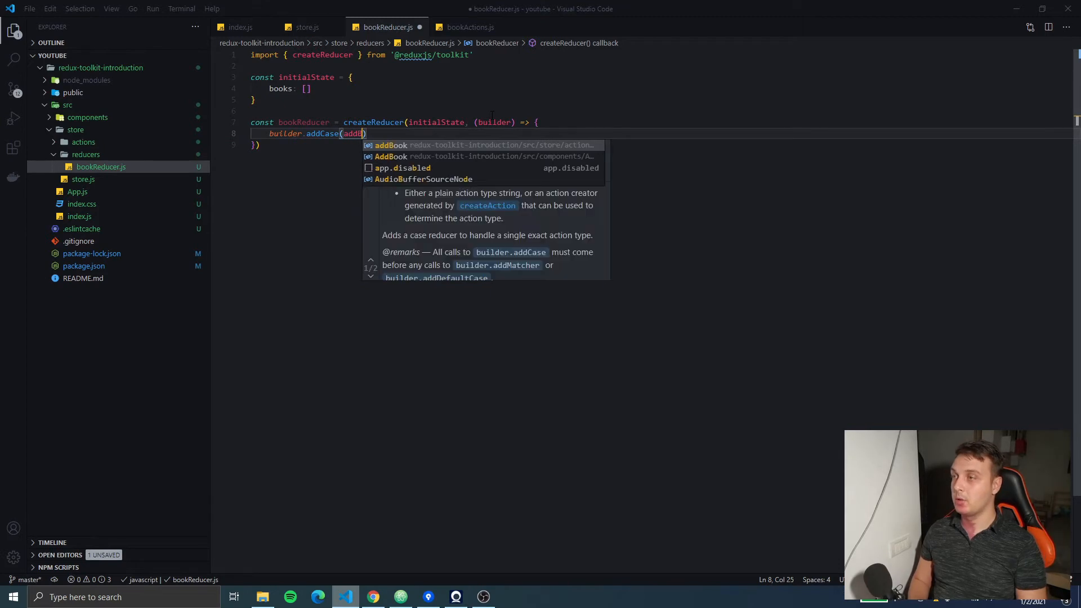
pyautogui.write('ook')
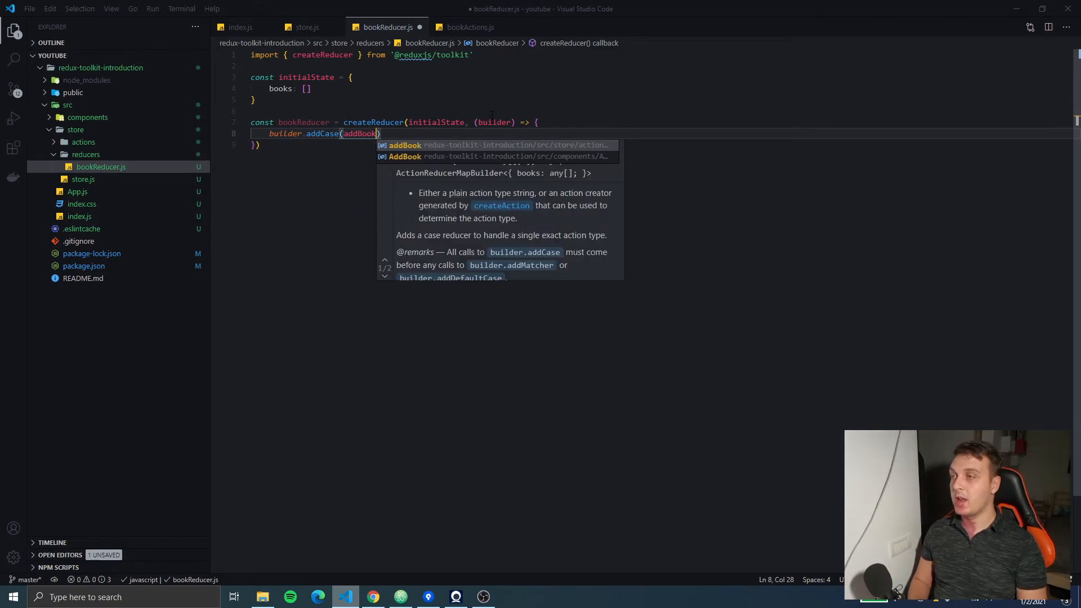
pyautogui.write(',')
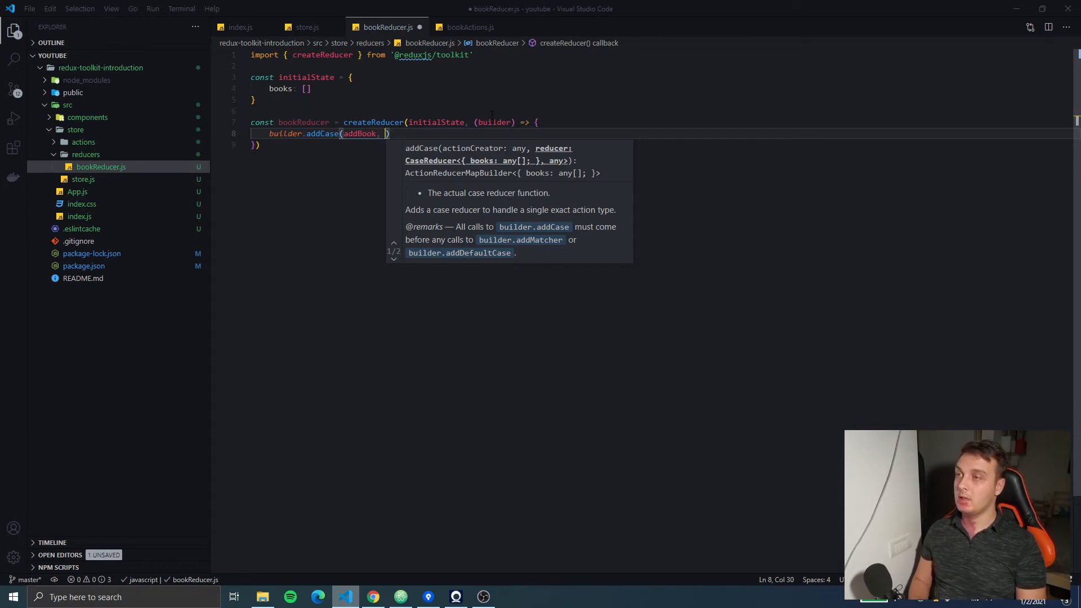
pyautogui.write('(state, action')
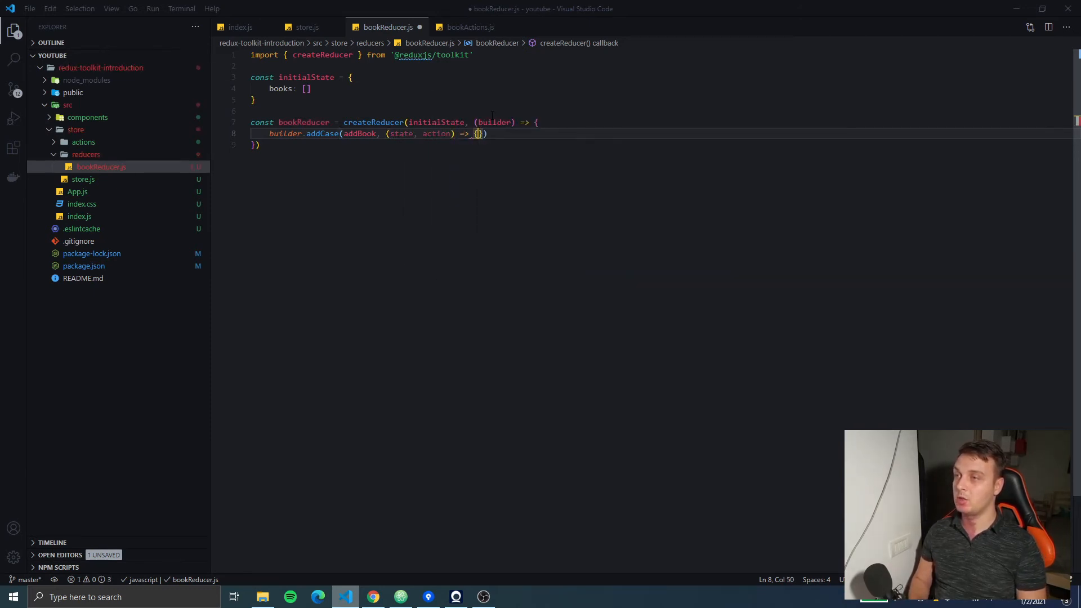
pyautogui.press('Enter')
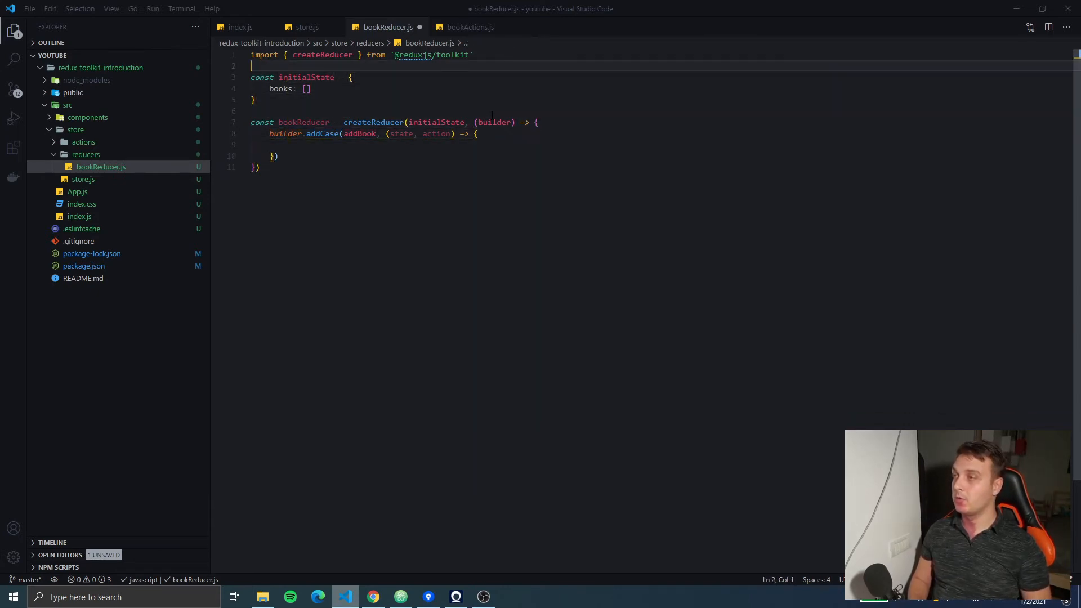
# Step: Import {addBook} from '../actions/bookActions' and return to the handler body
pyautogui.write('import {')
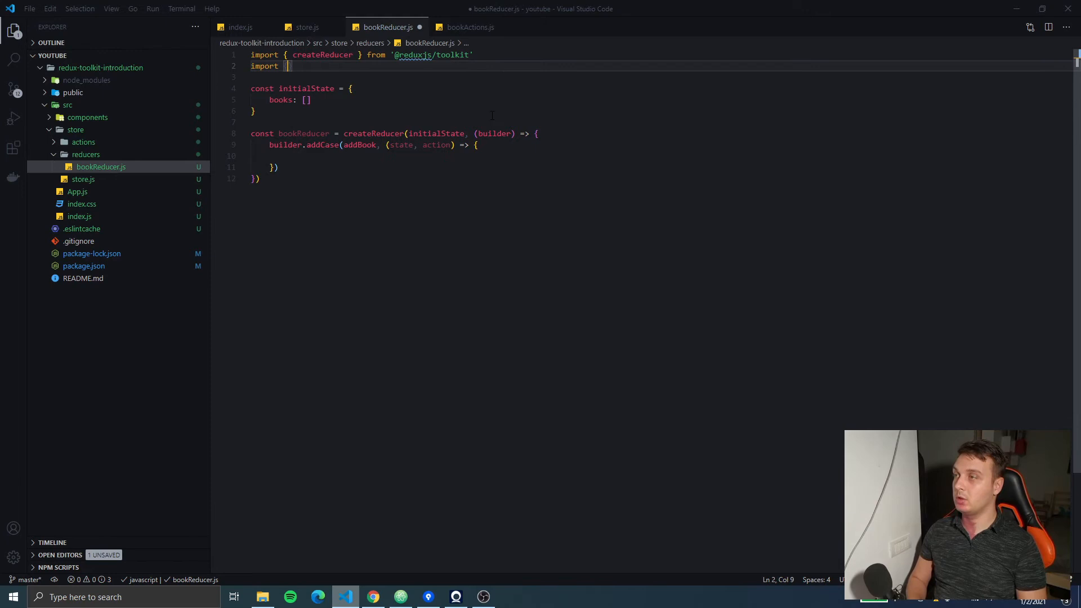
pyautogui.write('{addBook')
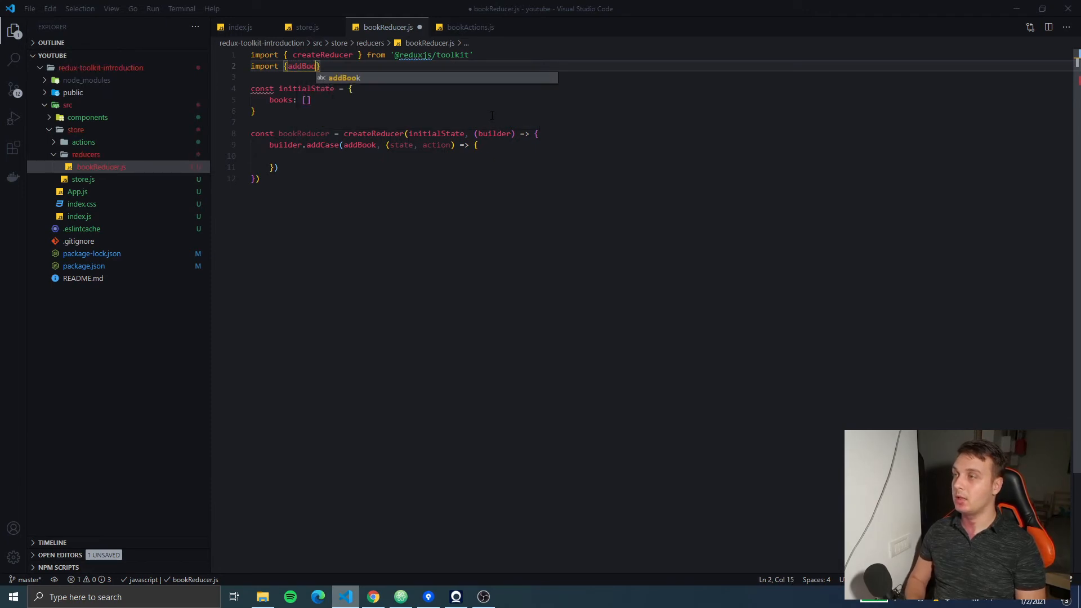
pyautogui.write("from '")
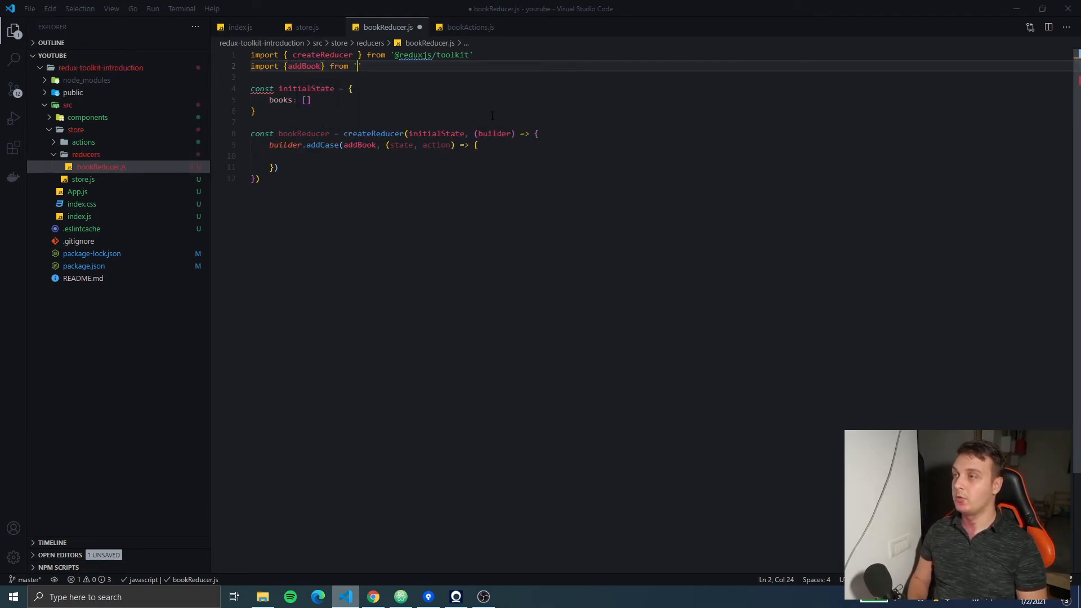
pyautogui.write('../actions/bookActions')
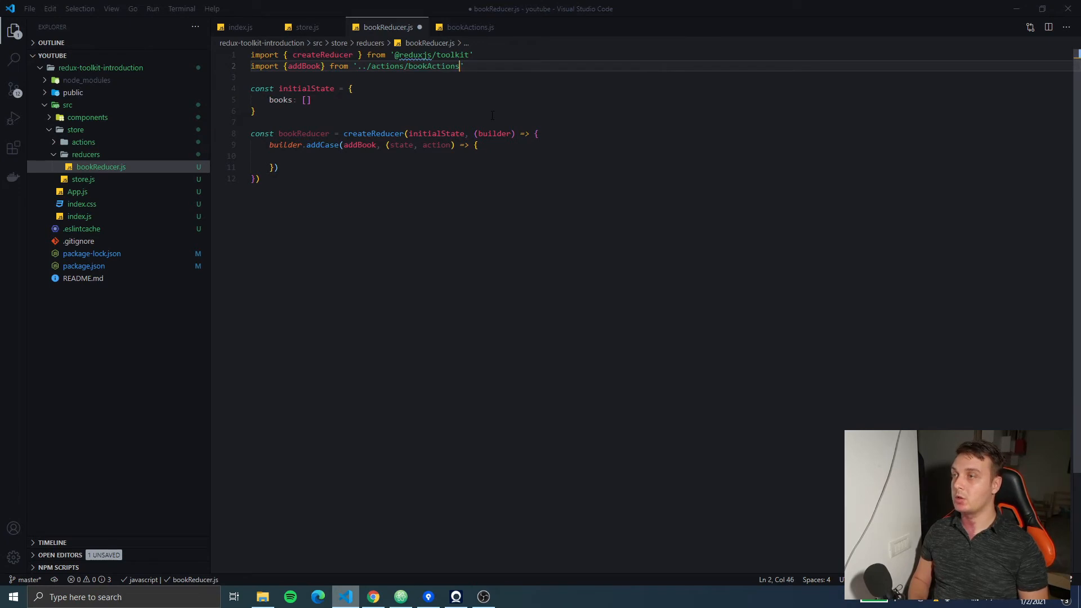
pyautogui.click(271, 155)
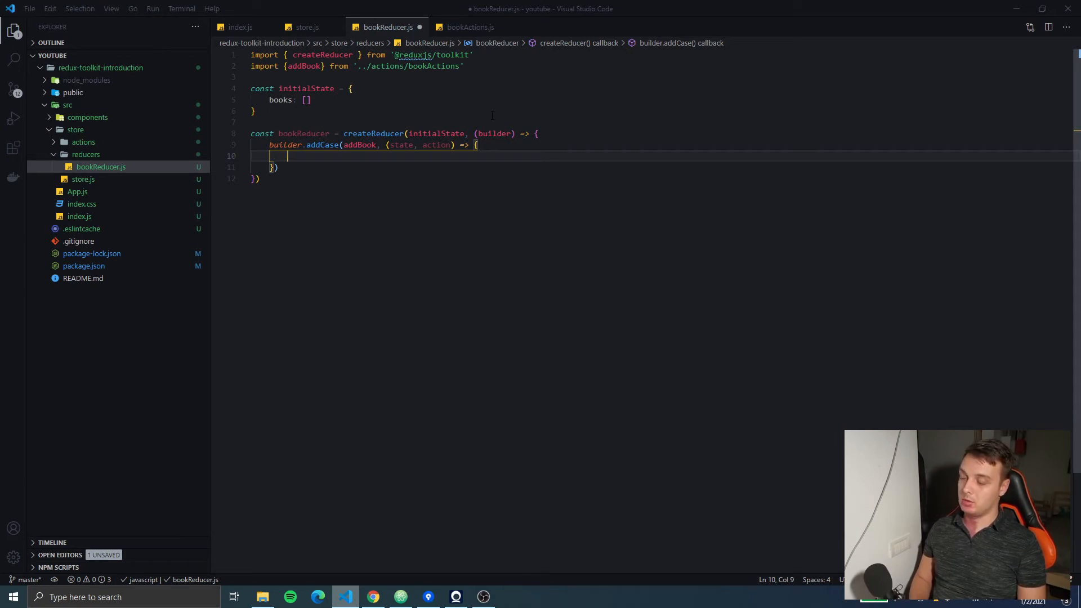
# Step: Make the addBook handler run state.books.push(action.payload)
pyautogui.write('state')
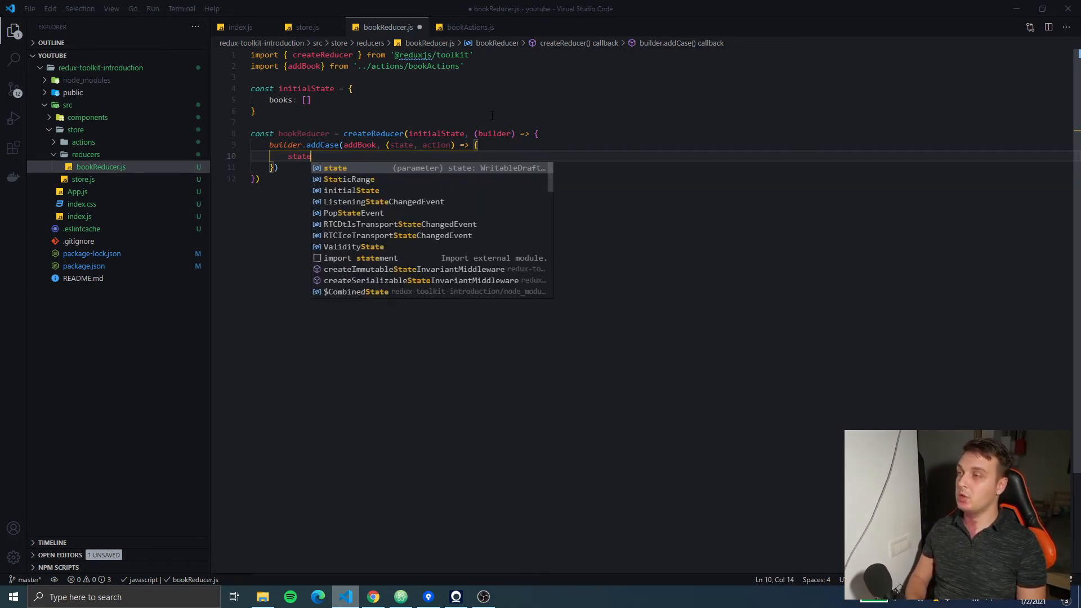
pyautogui.write('.')
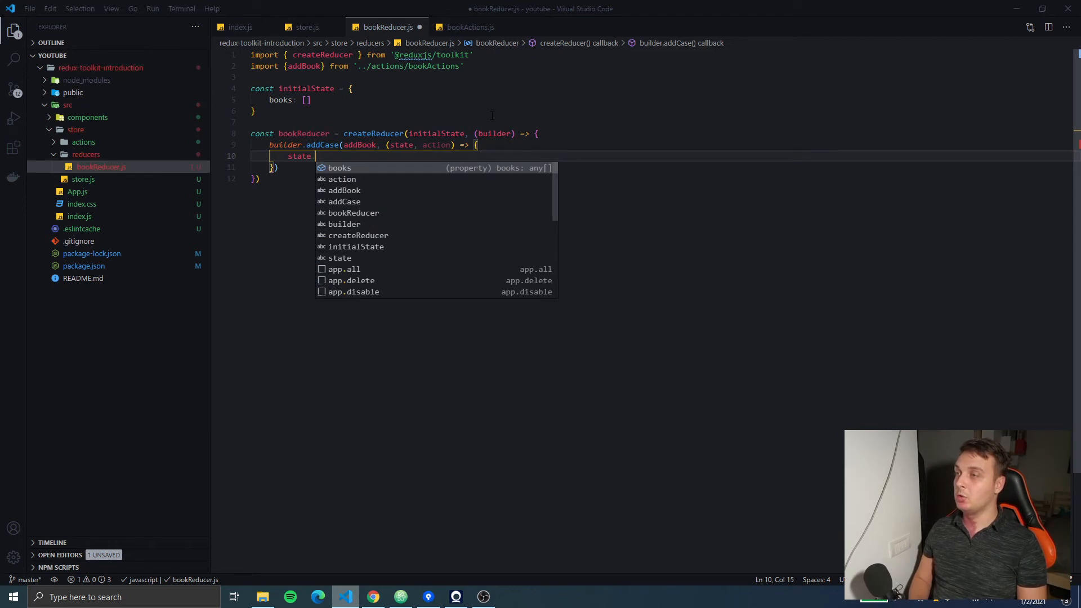
pyautogui.write('books.push(')
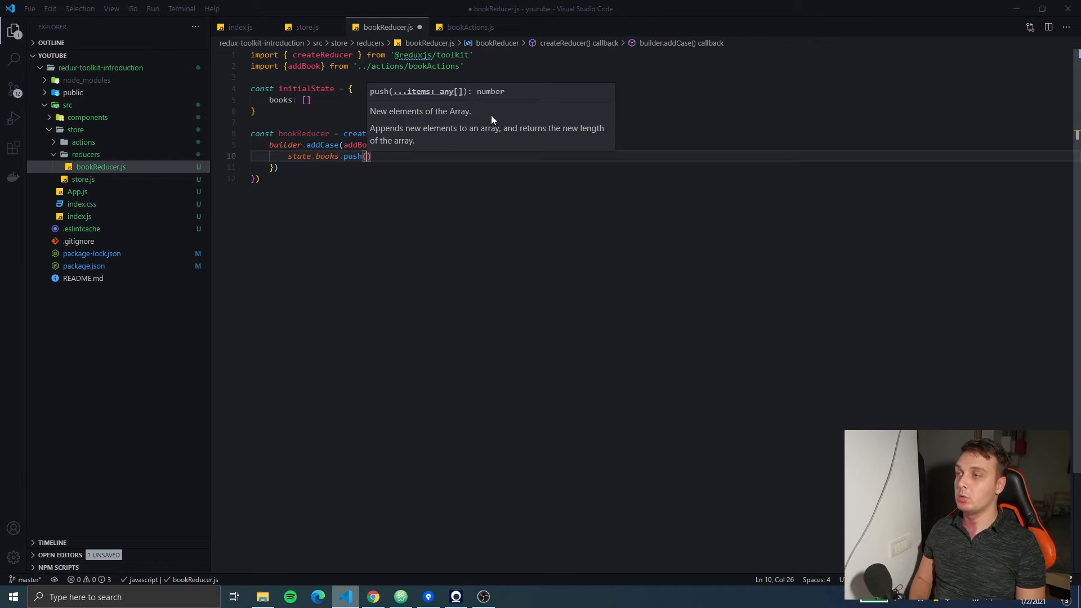
pyautogui.write('a')
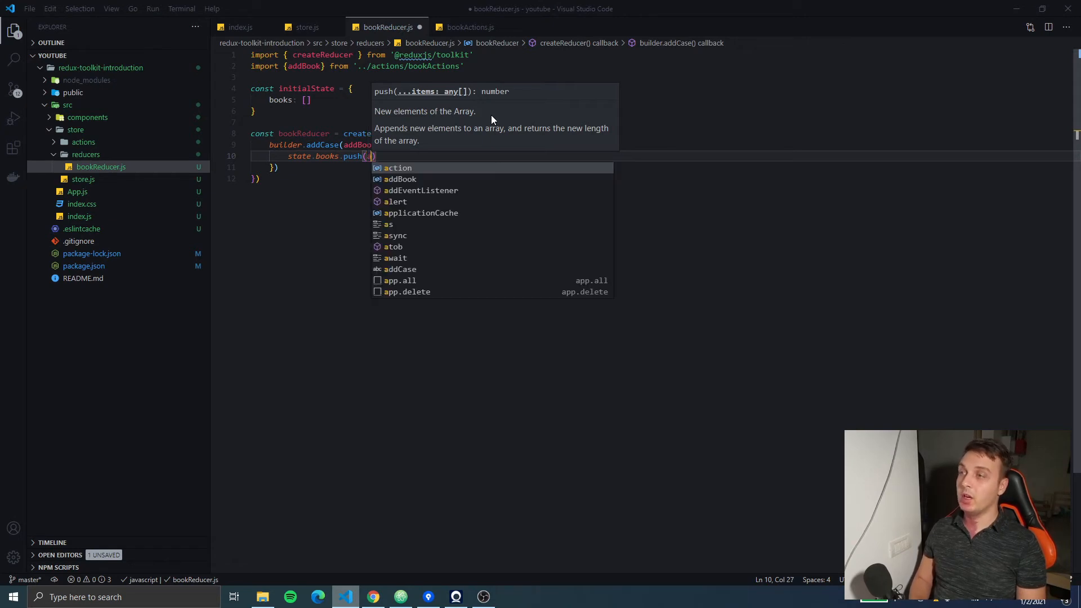
pyautogui.write('action.payload')
pyautogui.click(268, 167)
pyautogui.write('.addCase(')
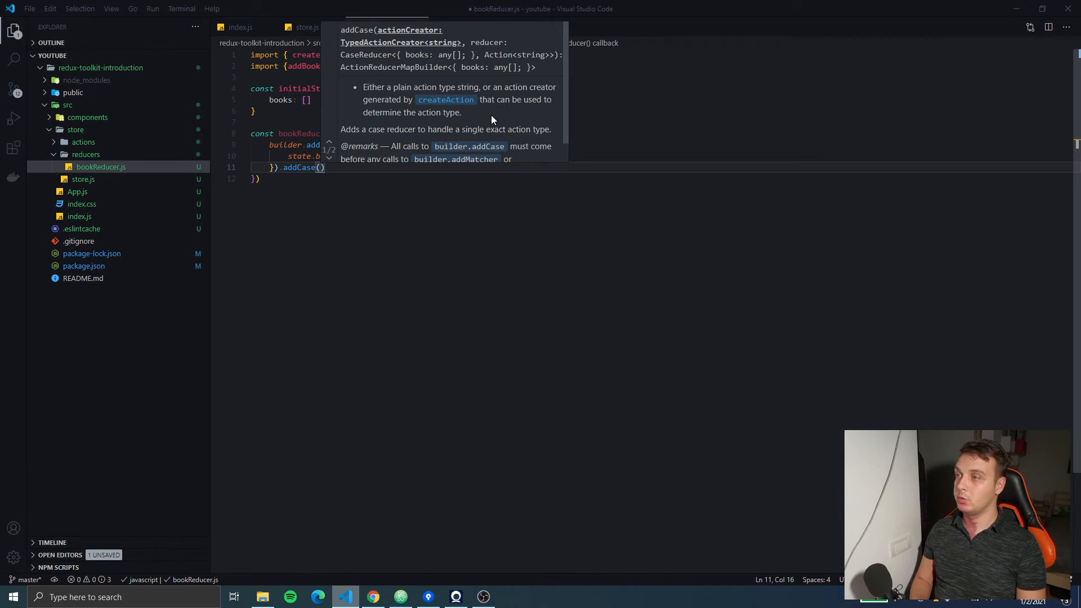
# Step: Chain an addCase for deleteBook with a (state, action) handler assigning state.books
pyautogui.write('deleteBook')
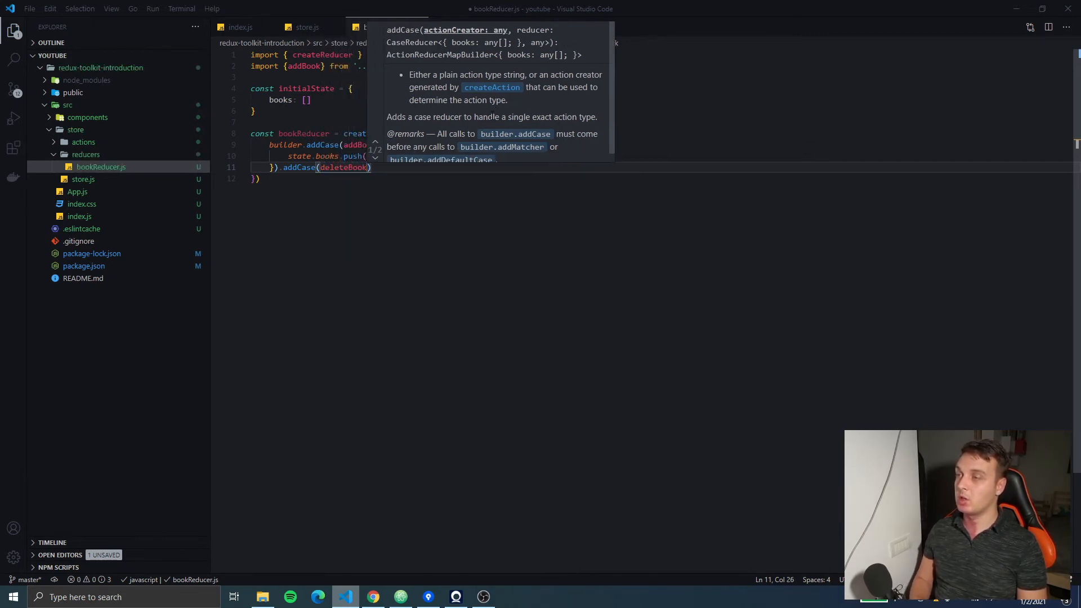
pyautogui.write(',')
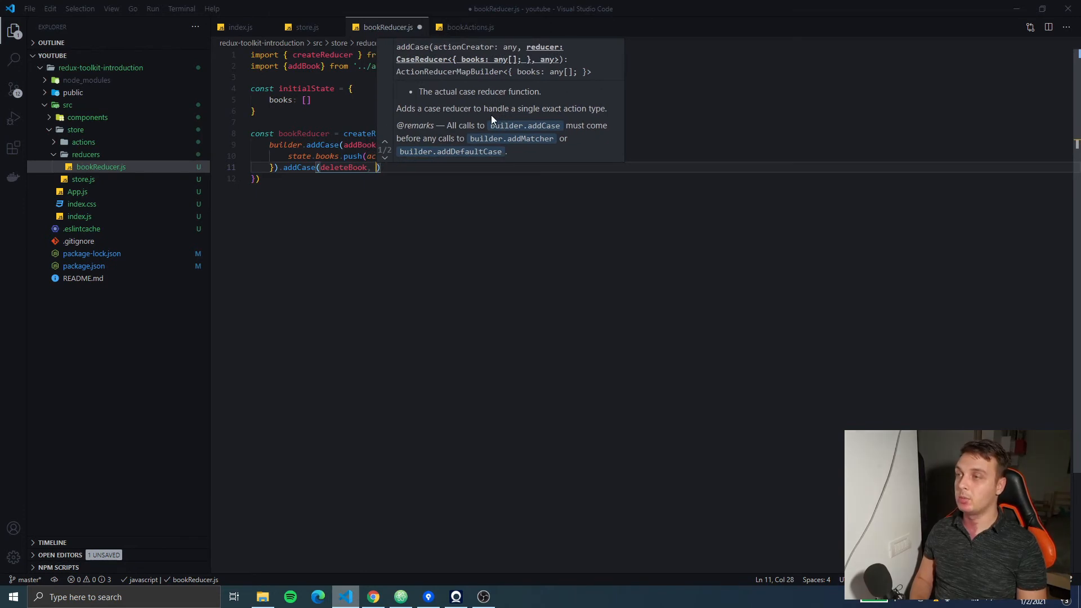
pyautogui.write('(state, action')
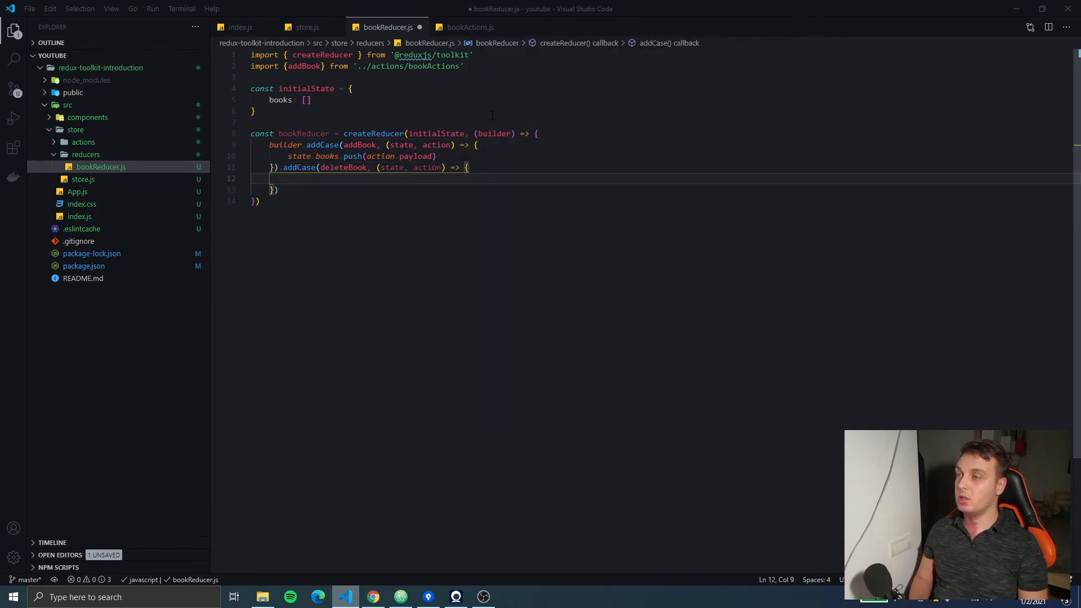
pyautogui.write('s')
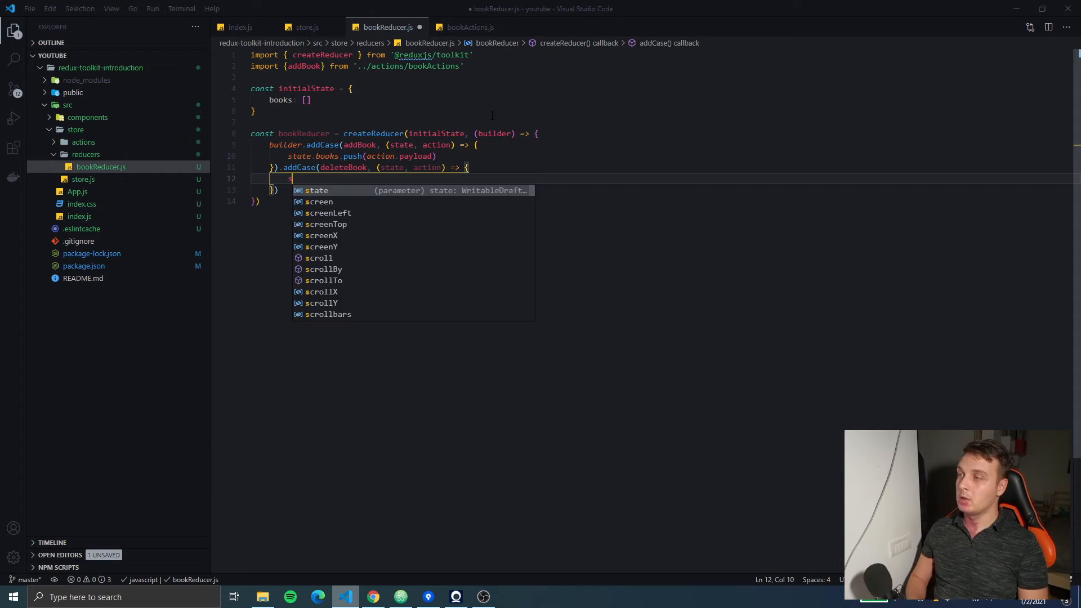
pyautogui.write('tate.books = state')
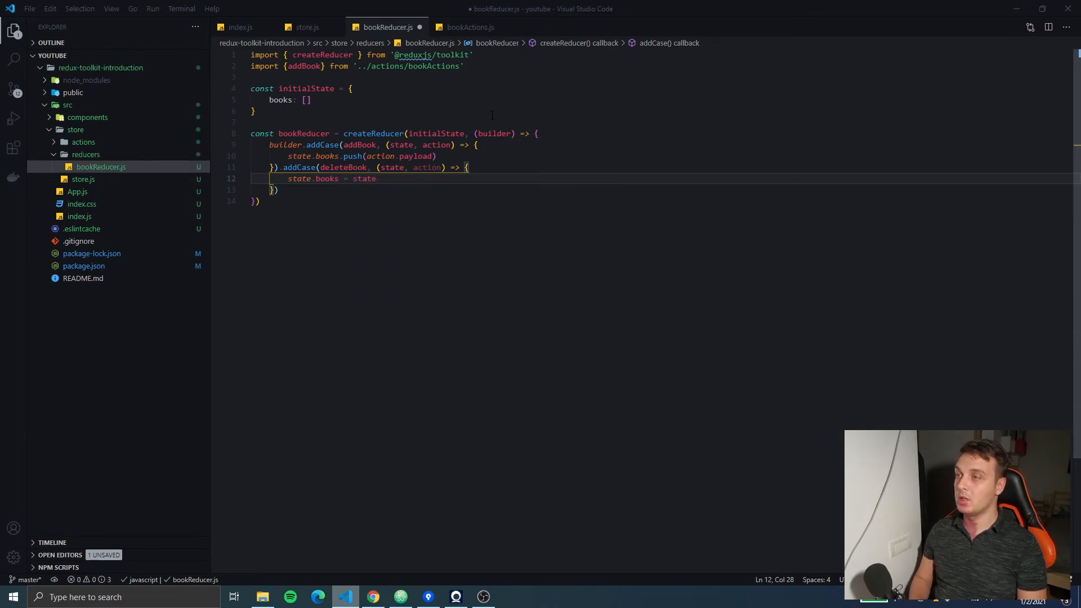
# Step: Filter state.books keeping books whose id differs from action.payload.id
pyautogui.write('.books.filter(book')
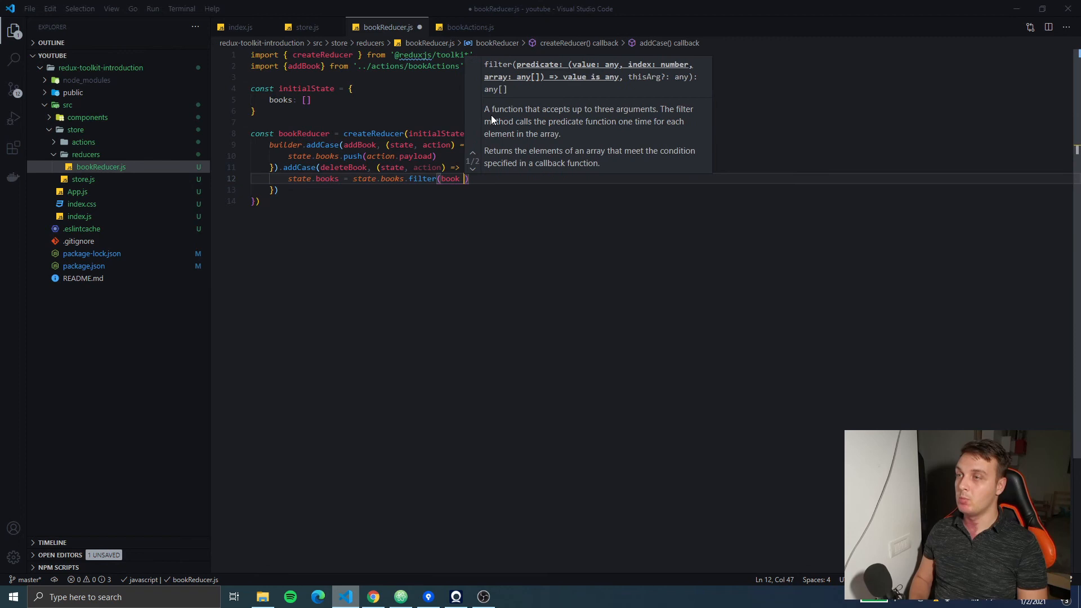
pyautogui.write('=> boo')
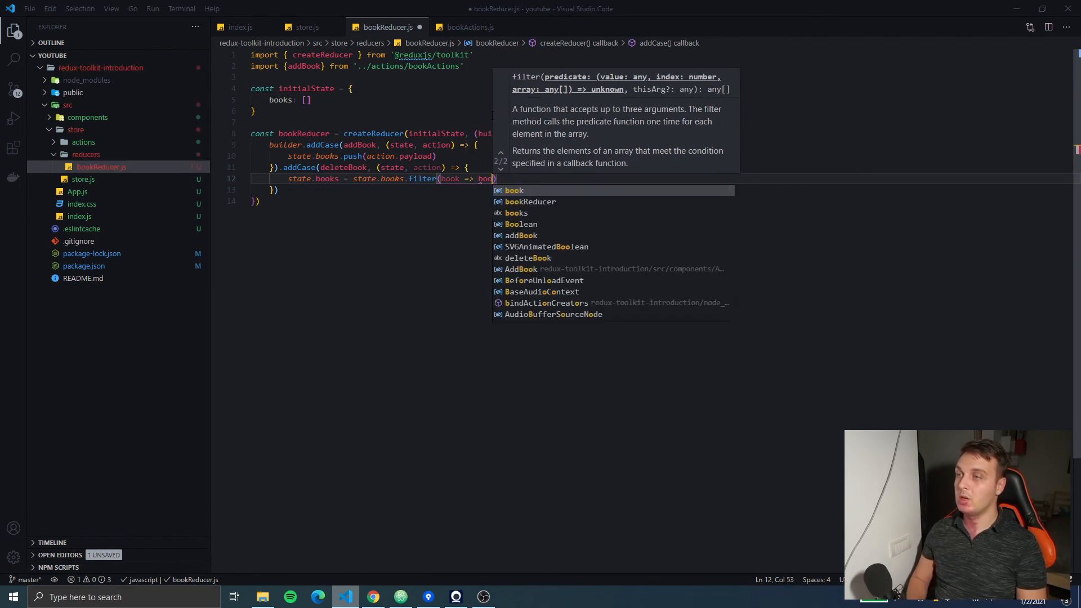
pyautogui.write('k.id !==')
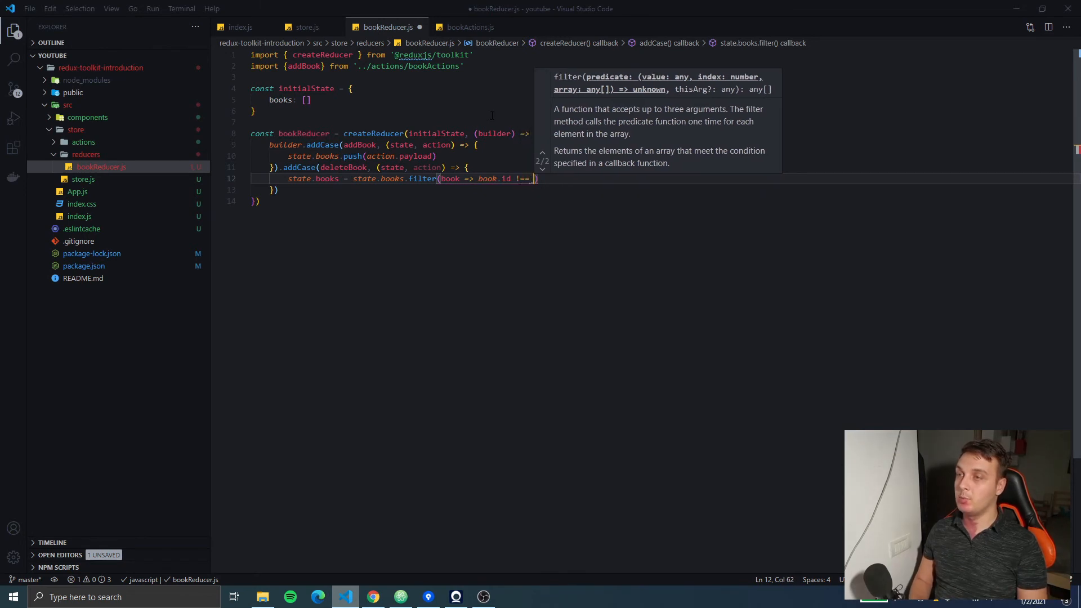
pyautogui.write('action.payload.')
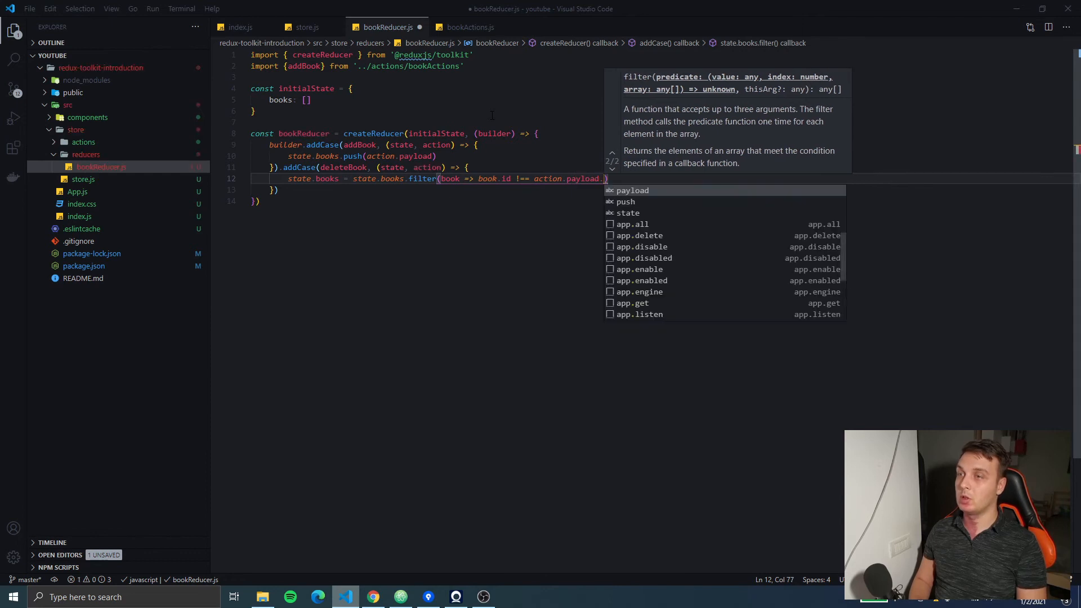
pyautogui.write('id')
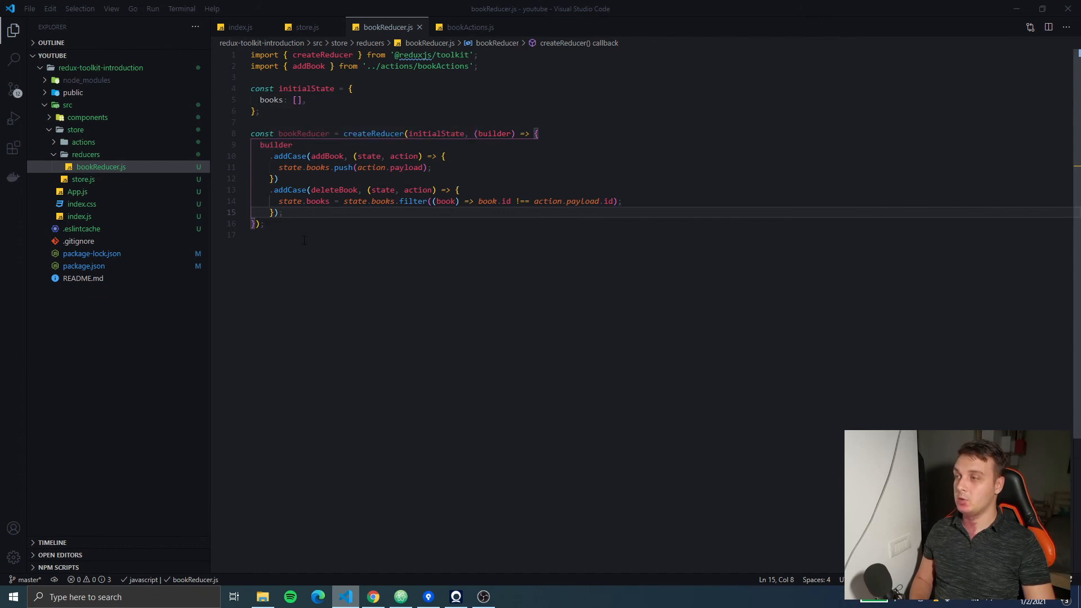
# Step: Add 'export default bookReducer' after the createReducer call
pyautogui.write('builder')
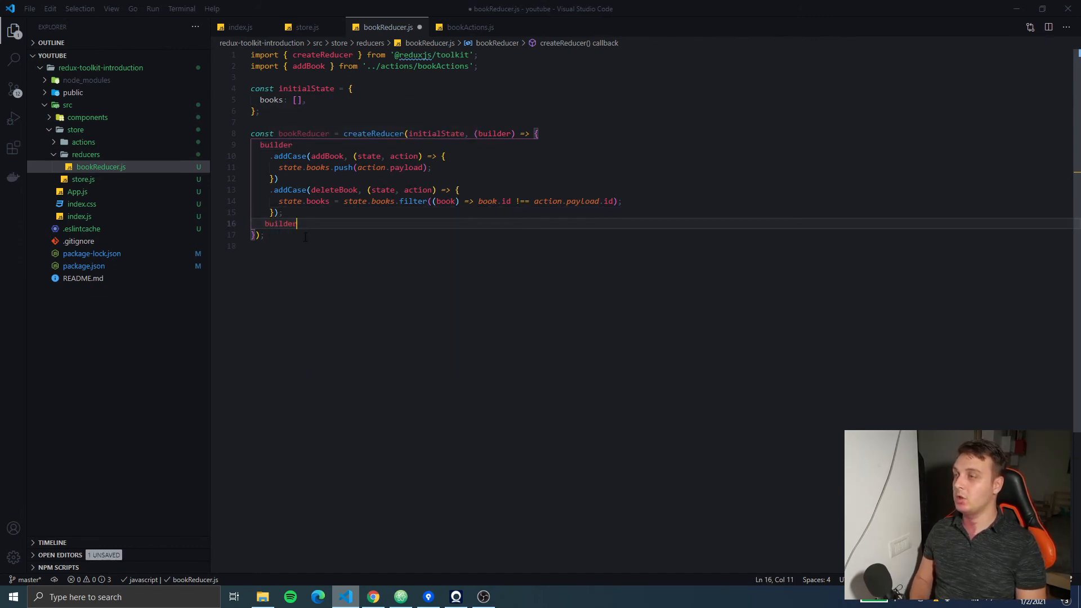
pyautogui.write('.addCase(')
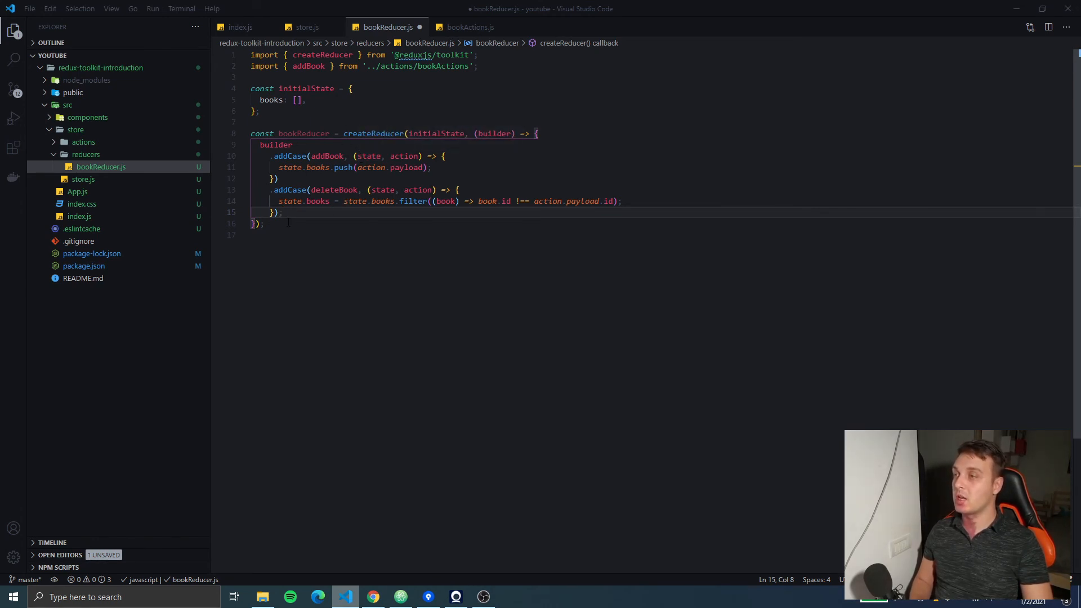
pyautogui.press('Enter')
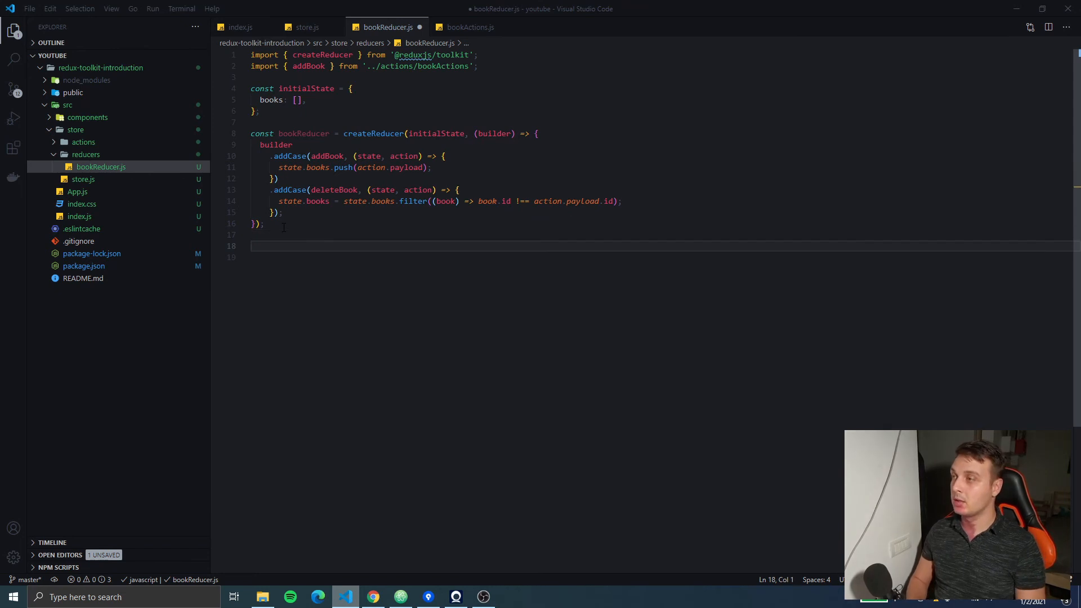
pyautogui.write('export co')
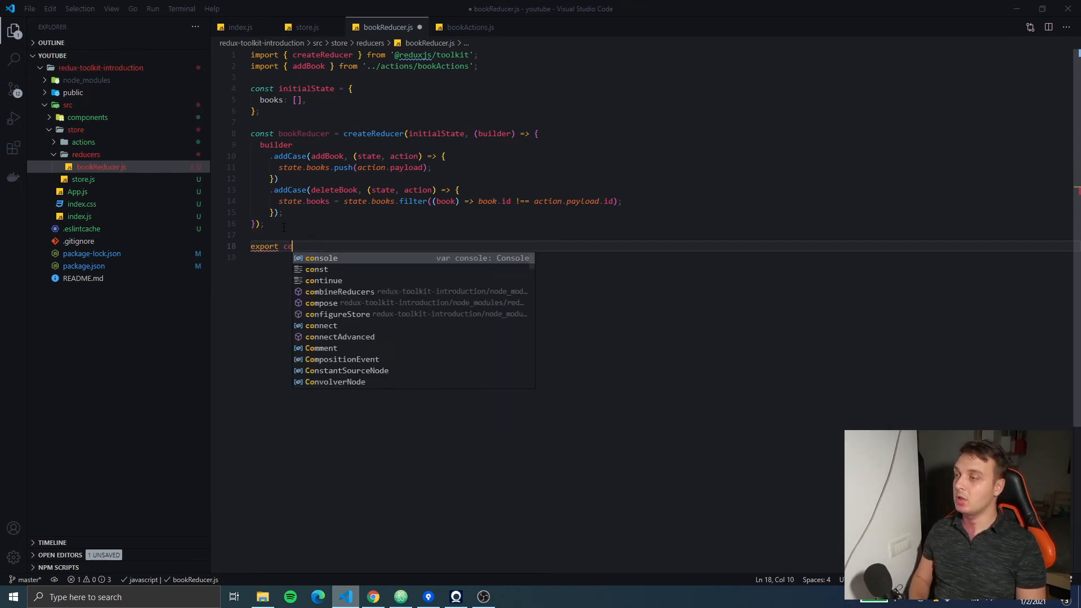
pyautogui.write('defau')
pyautogui.write('c')
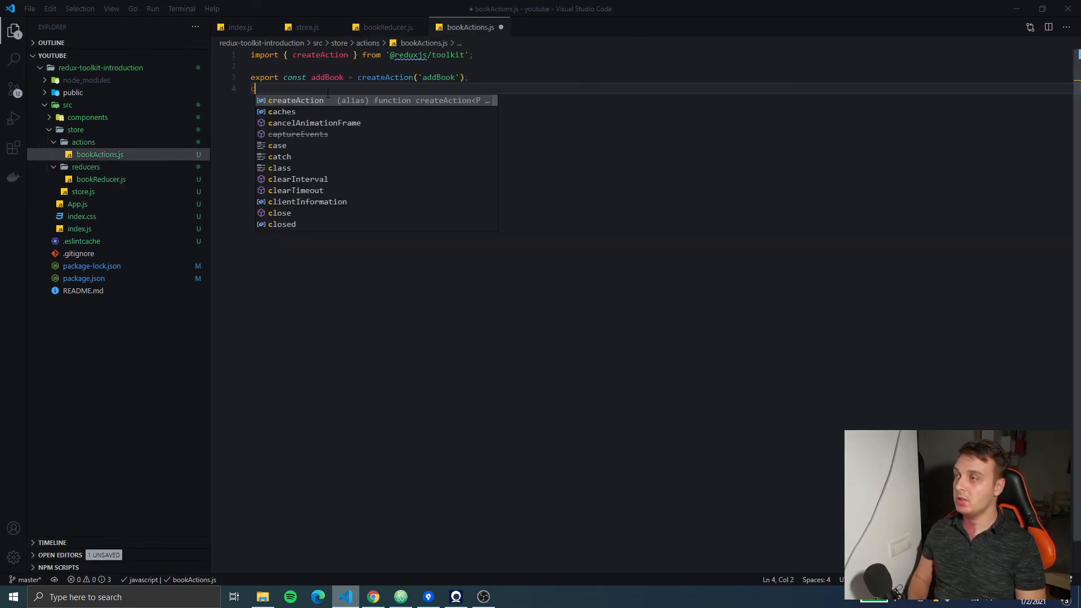
# Step: Add export const deleteBook = createAction('') in bookActions.js, import it in the reducer and save
pyautogui.write('export const deleteBook =')
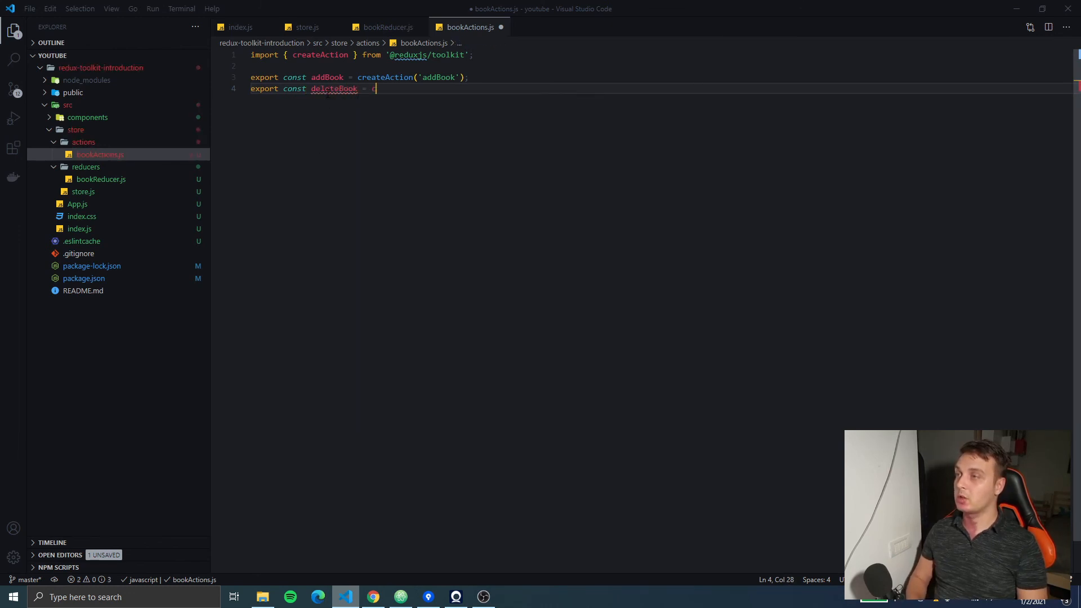
pyautogui.write("createAction('')")
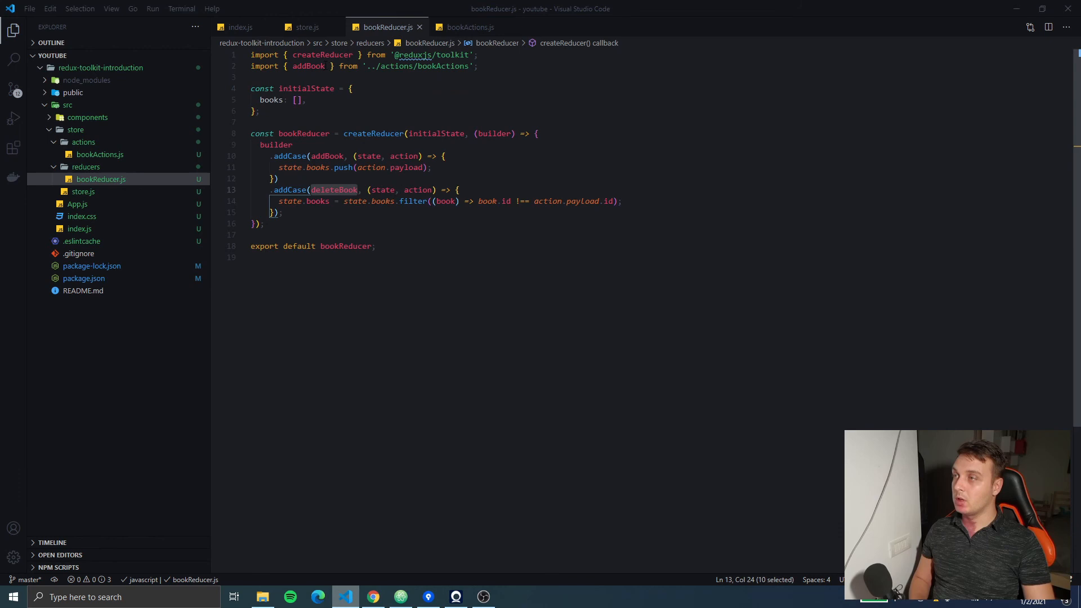
pyautogui.write('b')
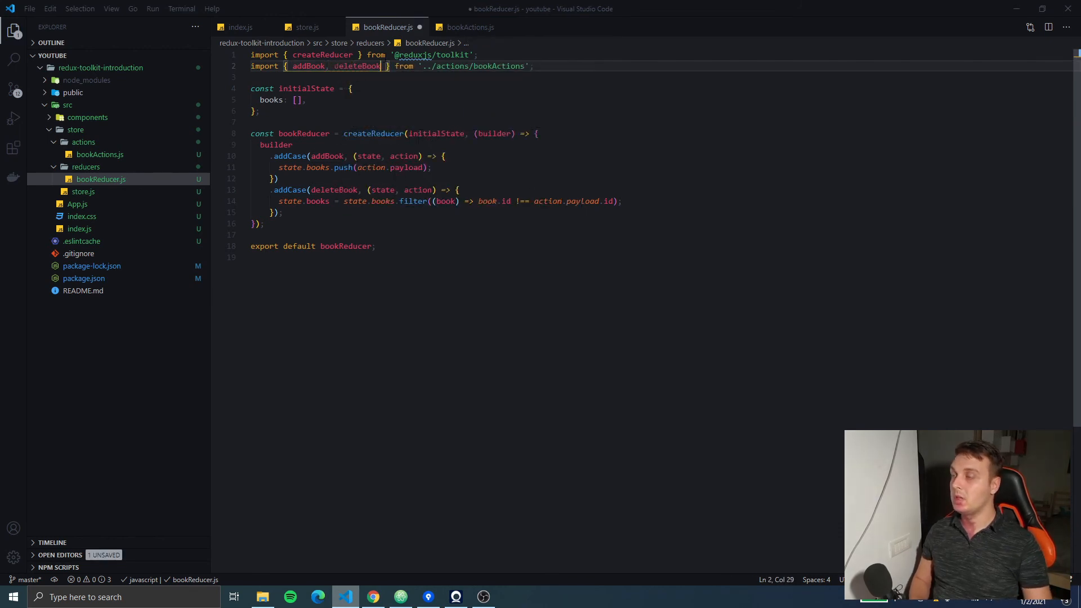
pyautogui.press('ctrl+s')
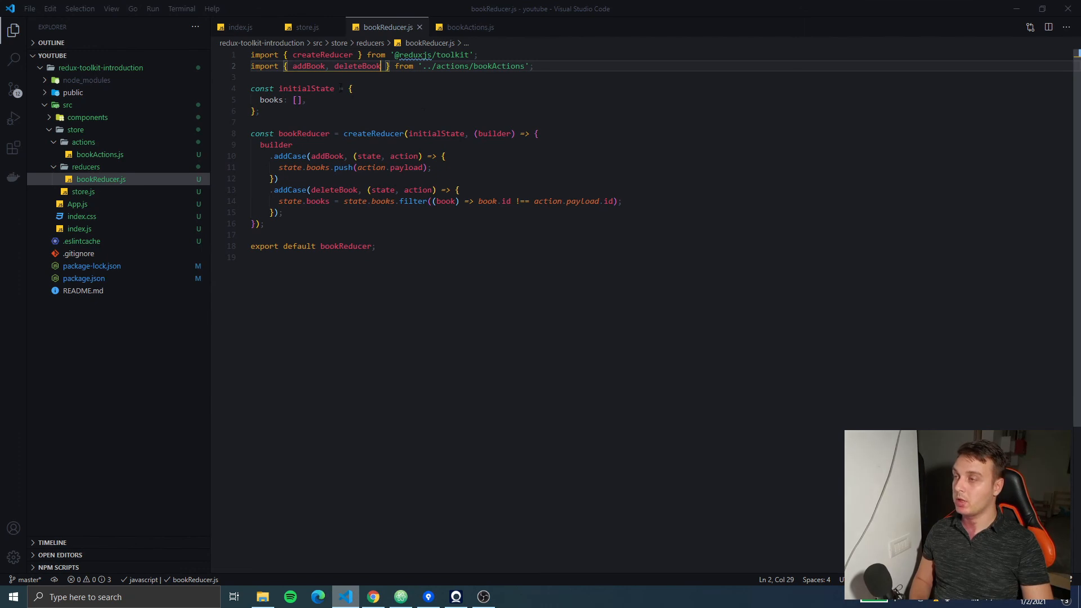
pyautogui.moveTo(83, 191)
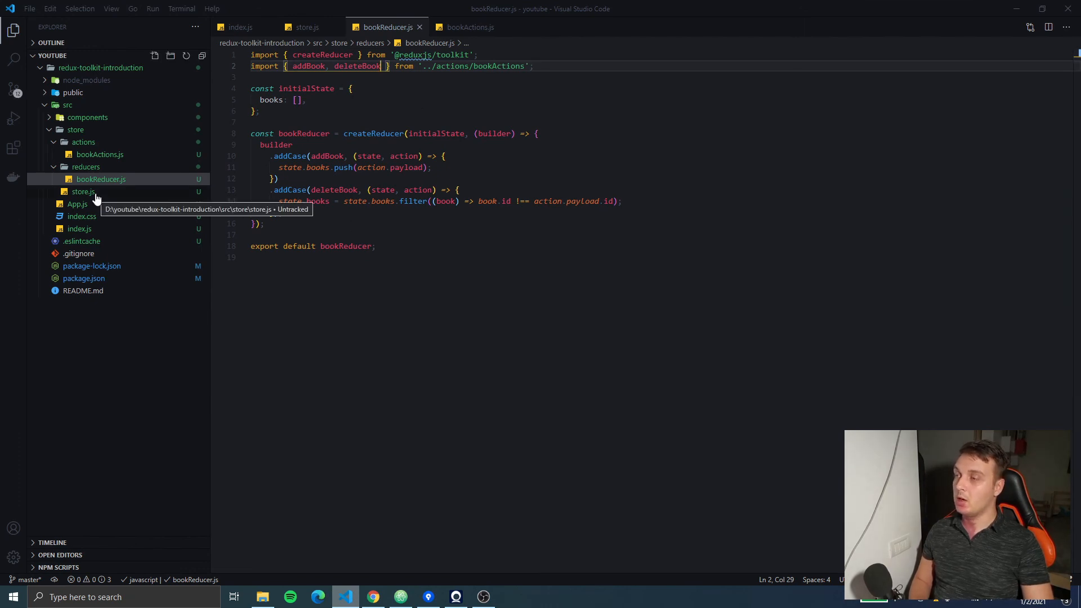
# Step: In store.js import bookReducer from the reducers folder and set reducer: { books: bookReducer }
pyautogui.click(82, 191)
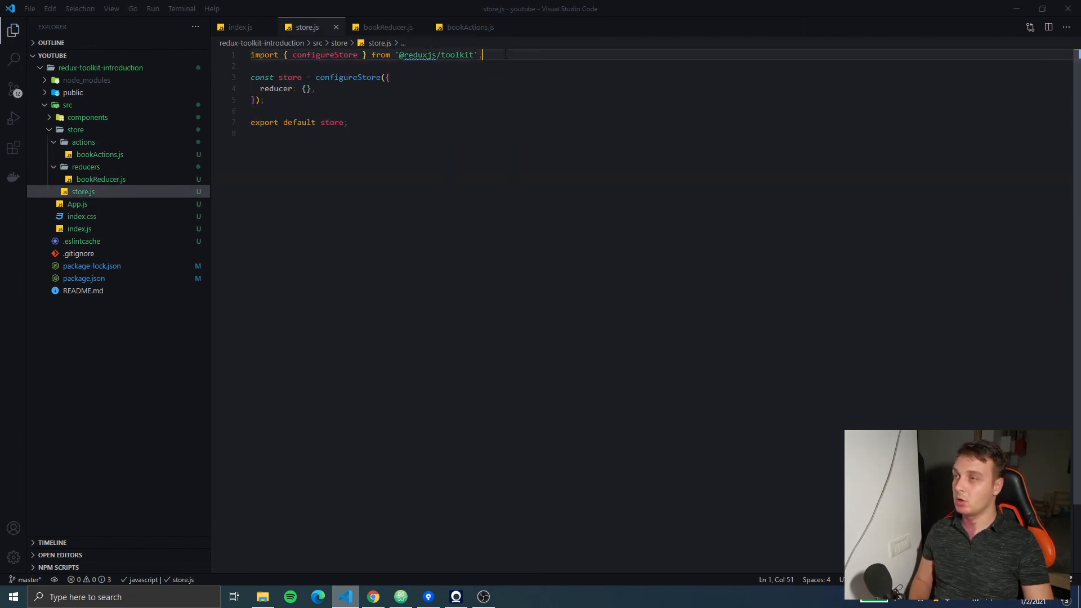
pyautogui.write("import bookReducer from '.")
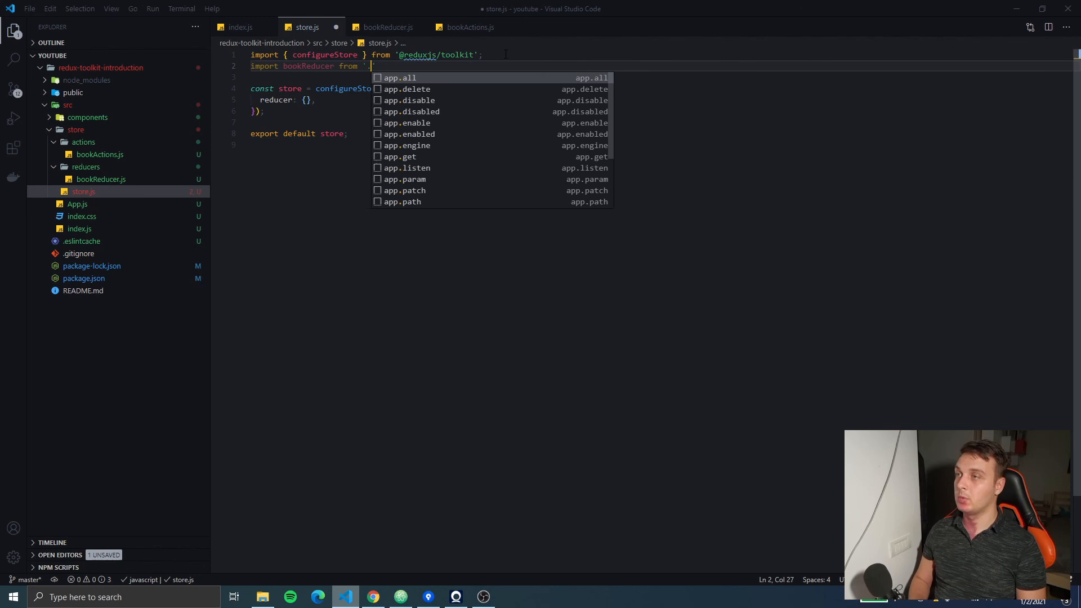
pyautogui.write('../')
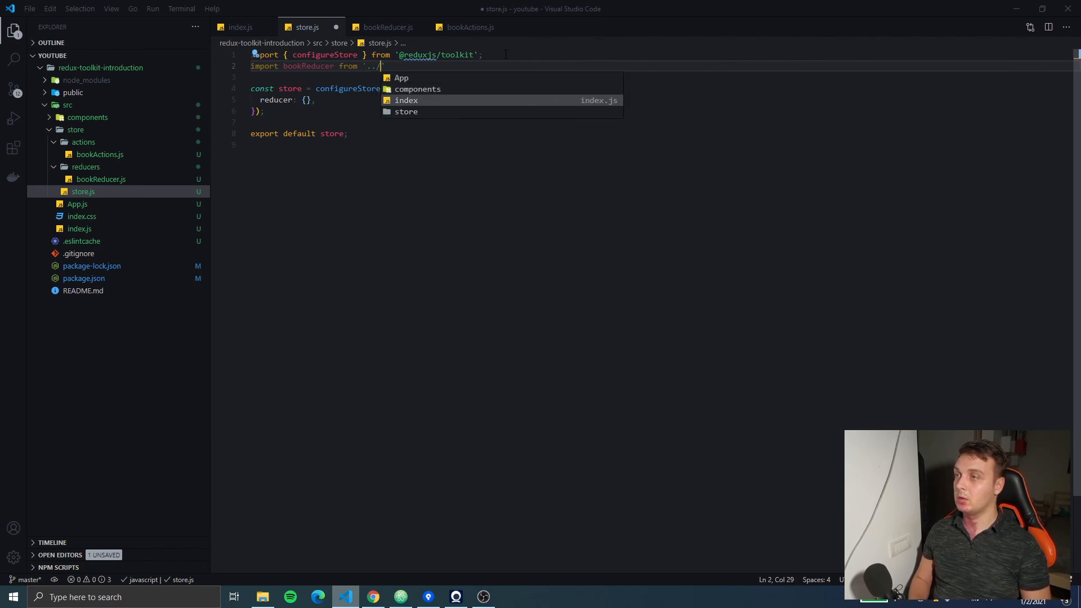
pyautogui.write('reducers/bookReducer')
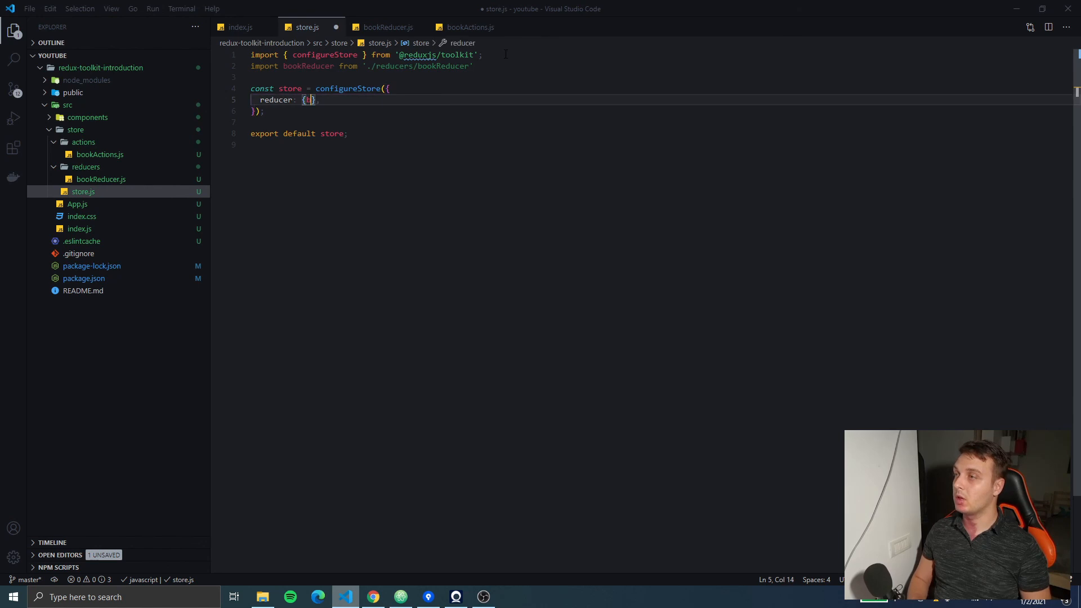
pyautogui.write('books:')
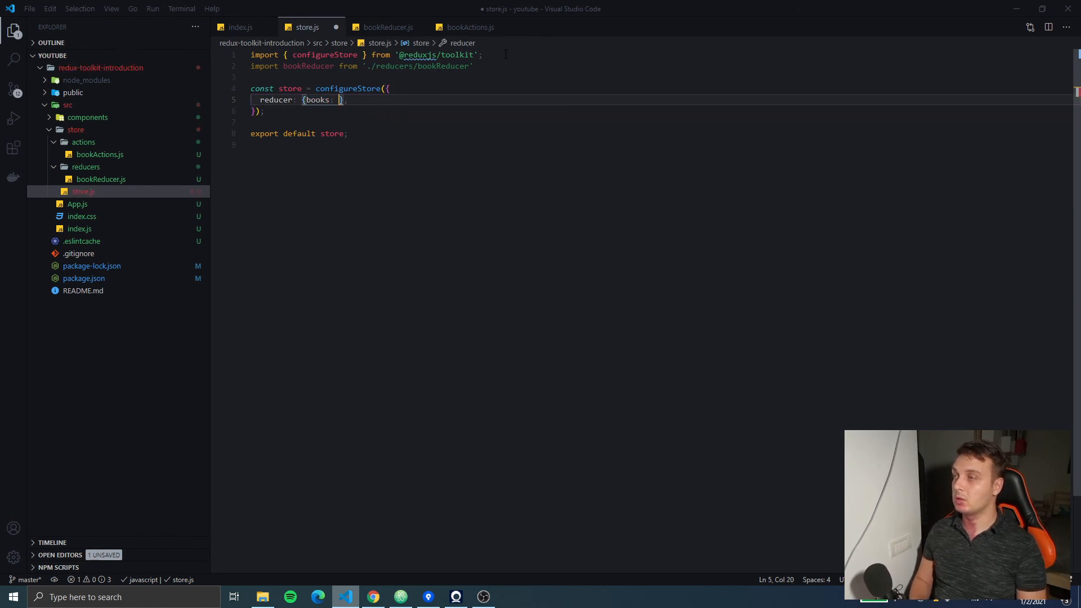
pyautogui.write('bookReducer')
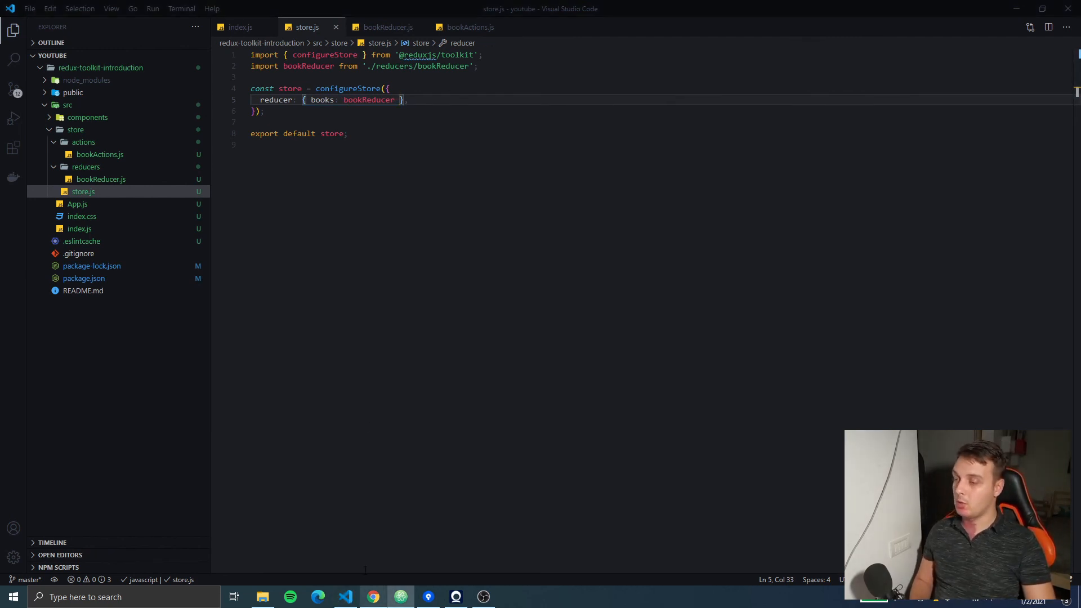
# Step: Reload the app in Chrome and verify Redux DevTools State shows books with an empty books array
pyautogui.click(372, 597)
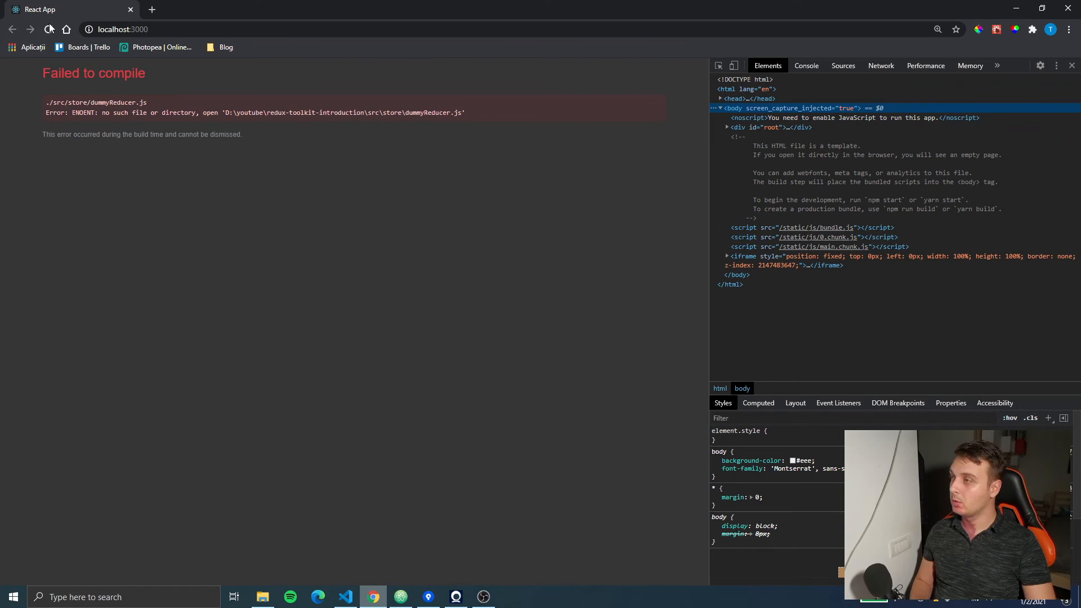
pyautogui.click(48, 30)
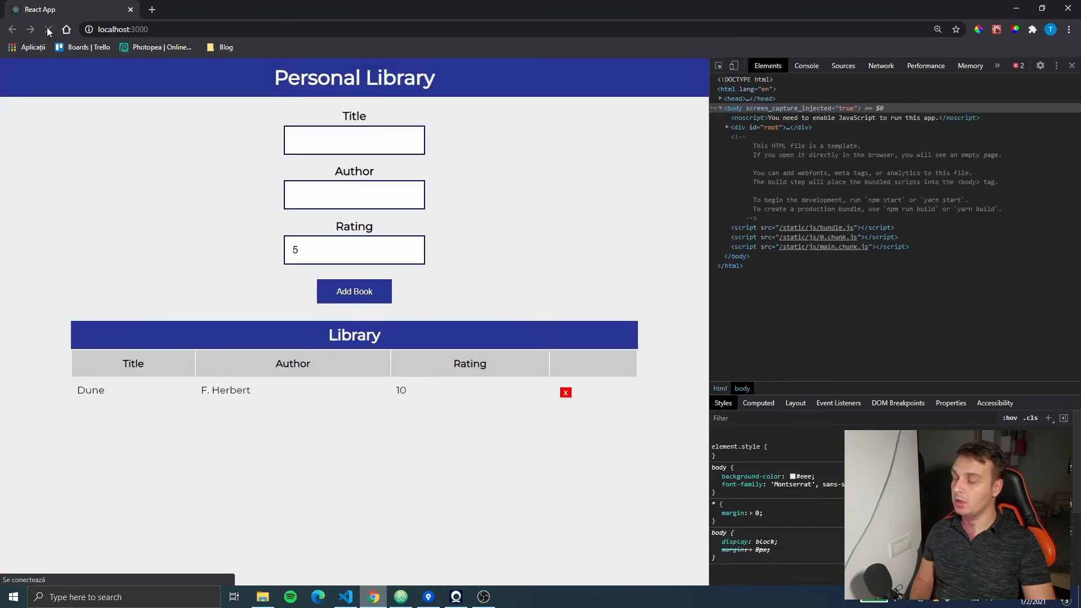
pyautogui.click(48, 29)
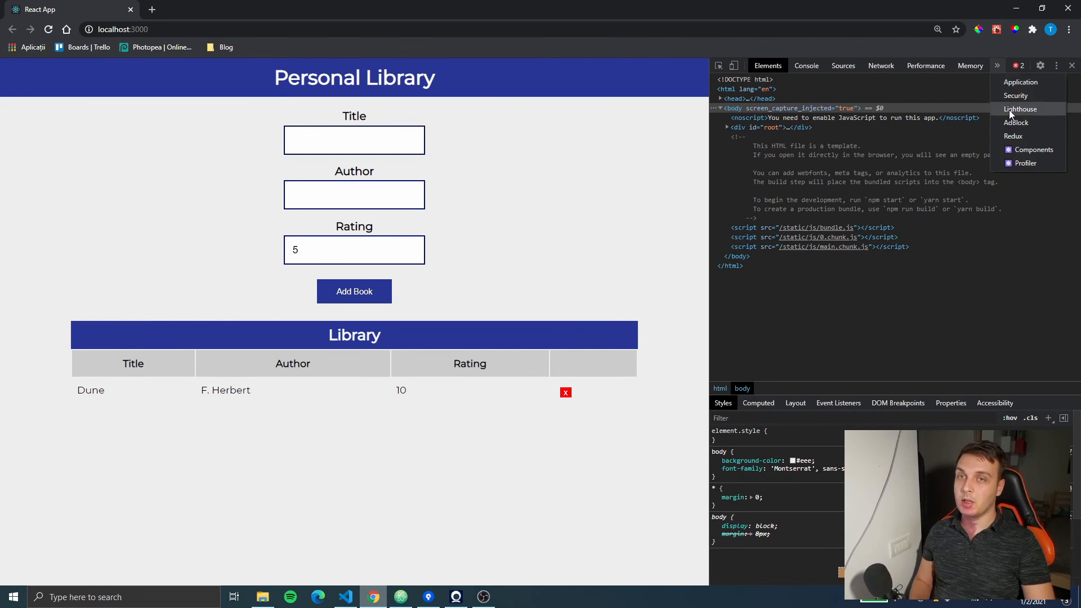
pyautogui.click(1012, 136)
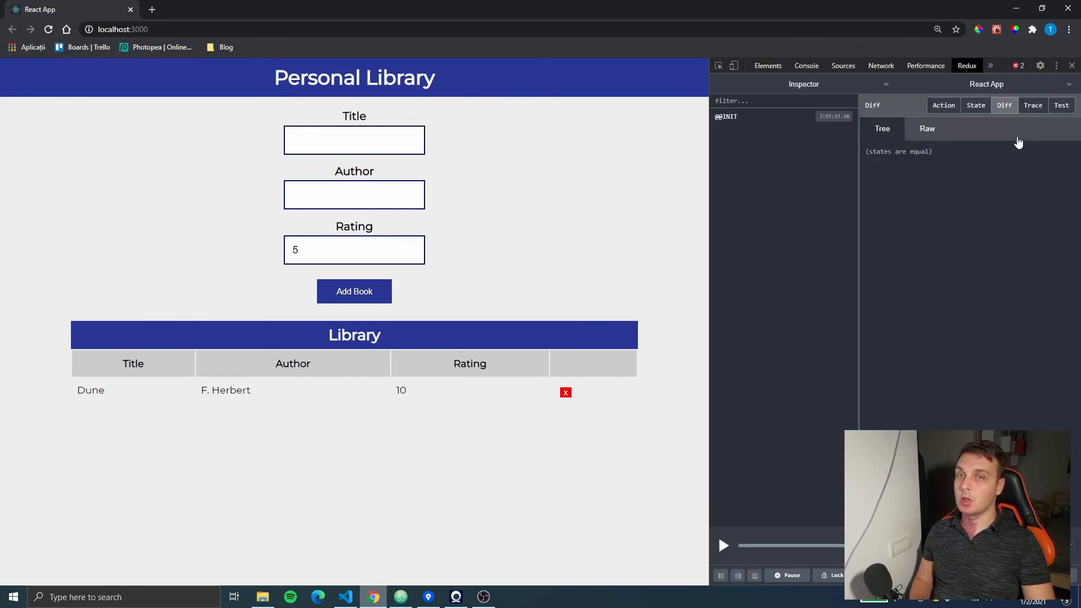
pyautogui.click(975, 105)
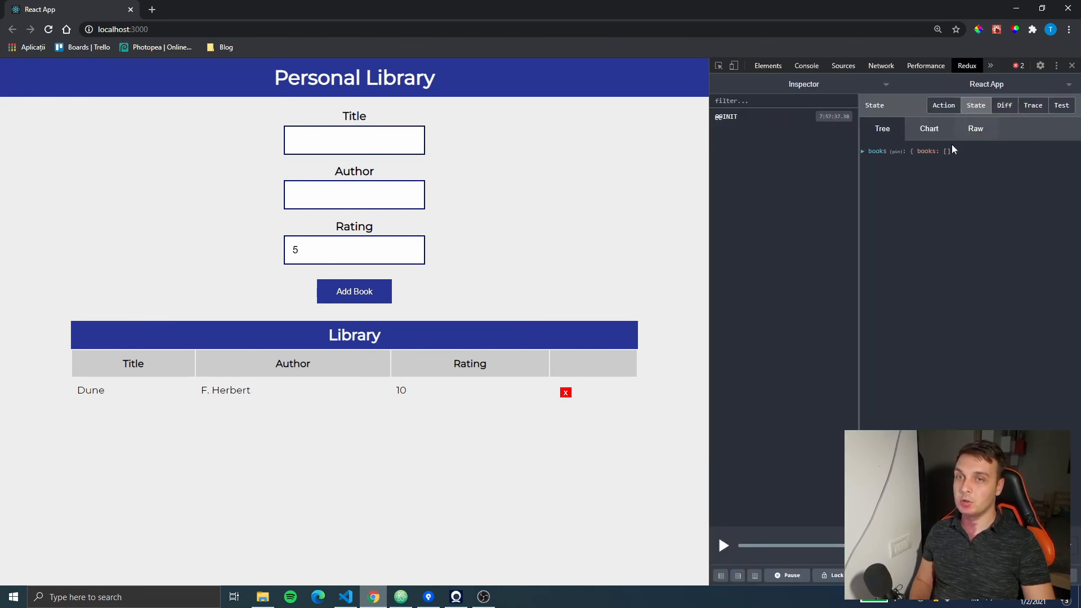
pyautogui.click(862, 151)
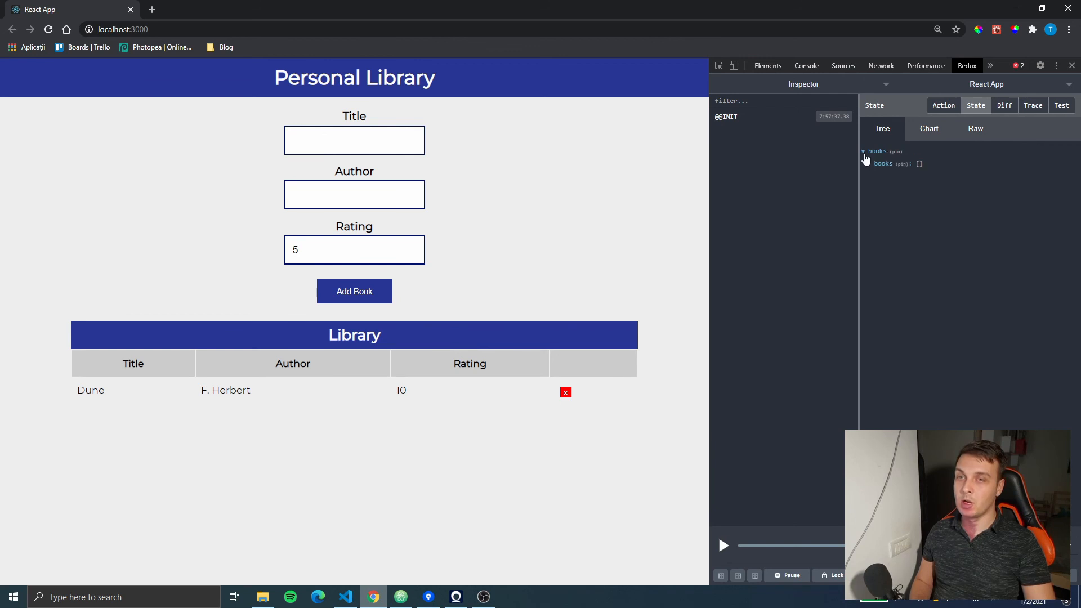
pyautogui.moveTo(889, 175)
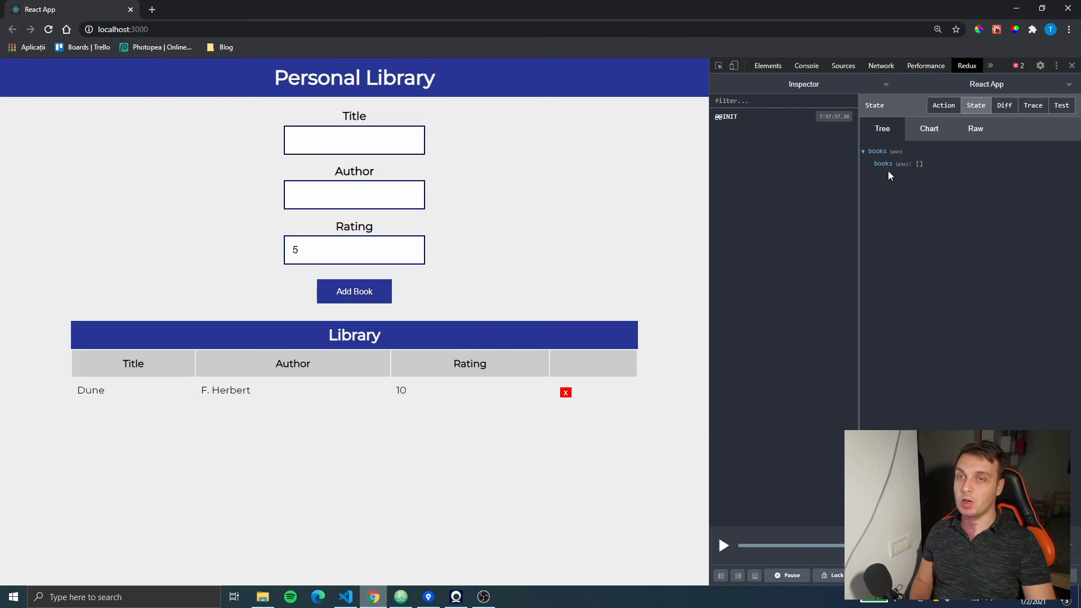
pyautogui.moveTo(374, 596)
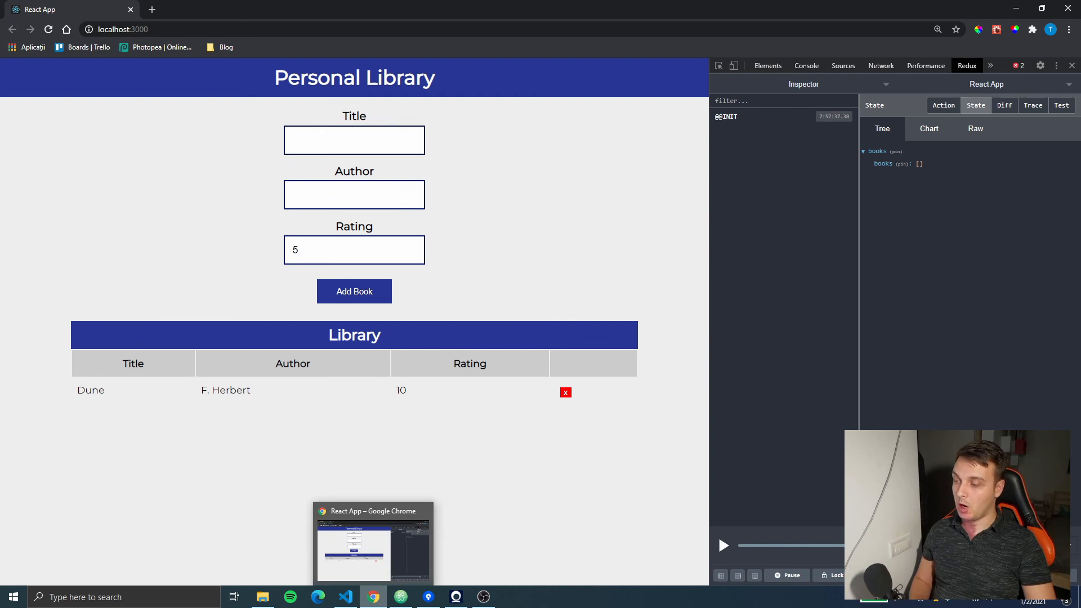
pyautogui.click(346, 597)
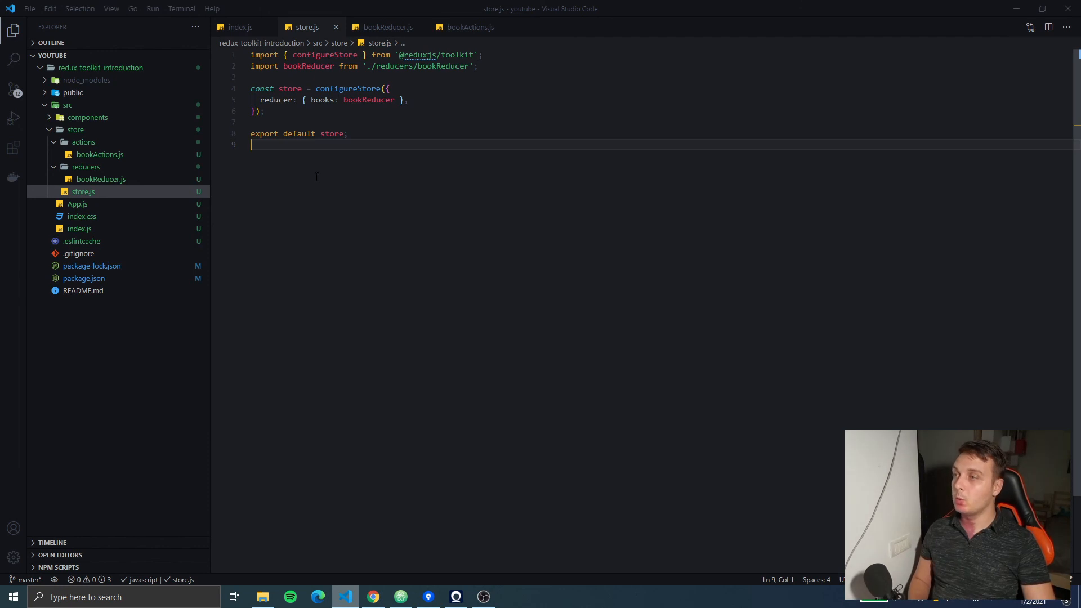
pyautogui.moveTo(377, 129)
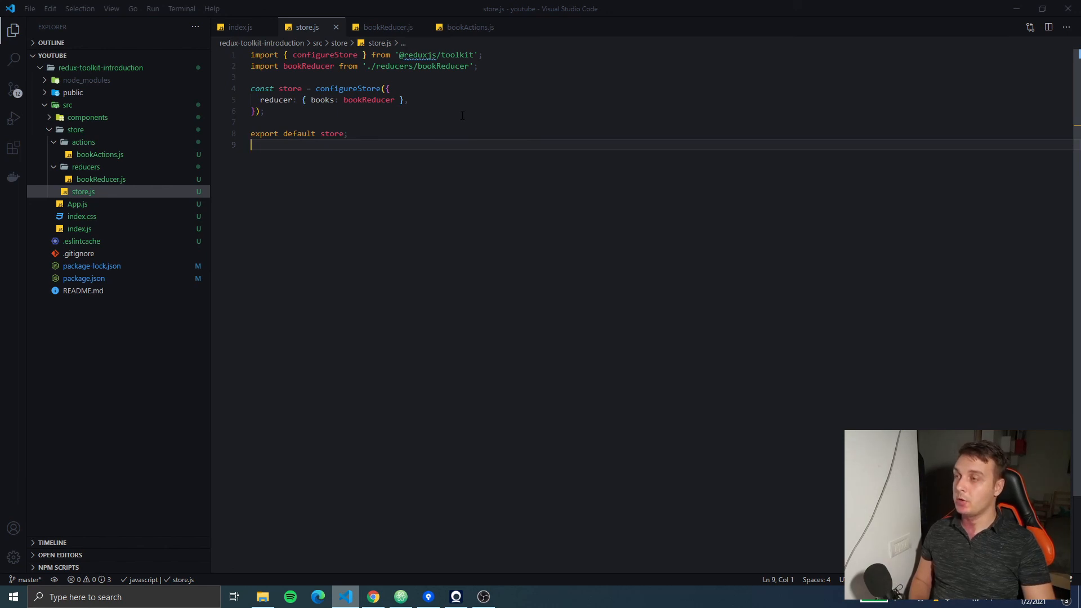
pyautogui.moveTo(483, 597)
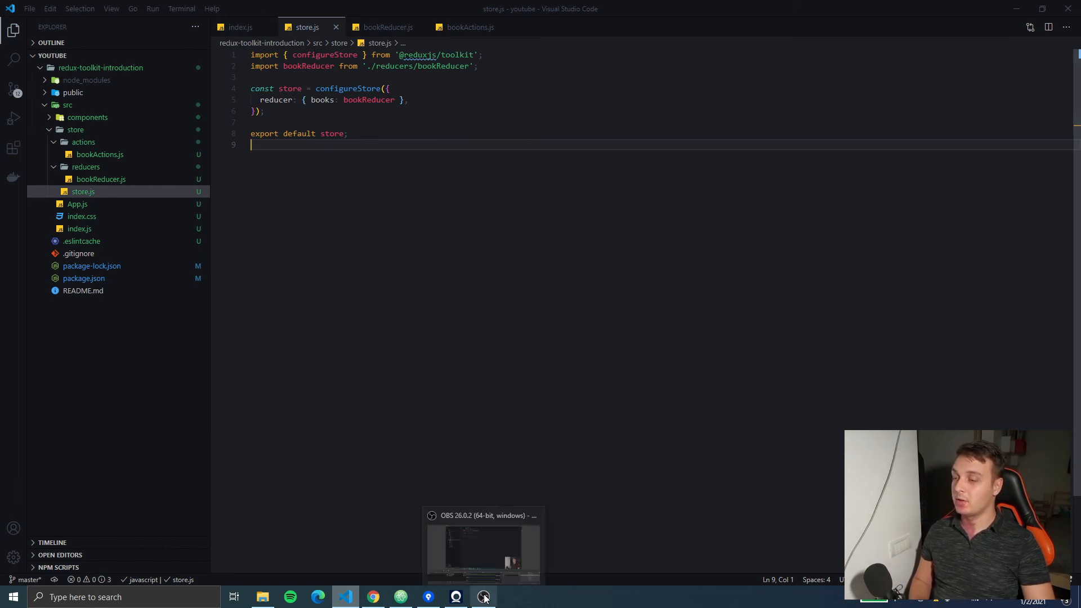